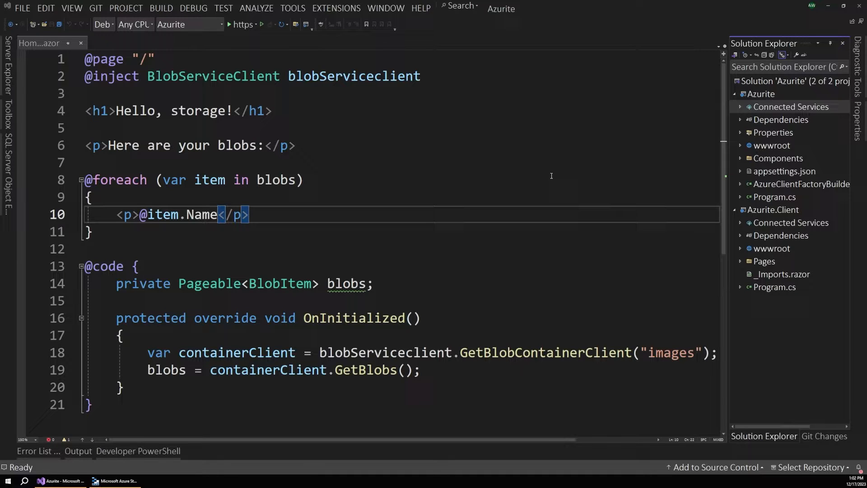
mouse_move(626, 189)
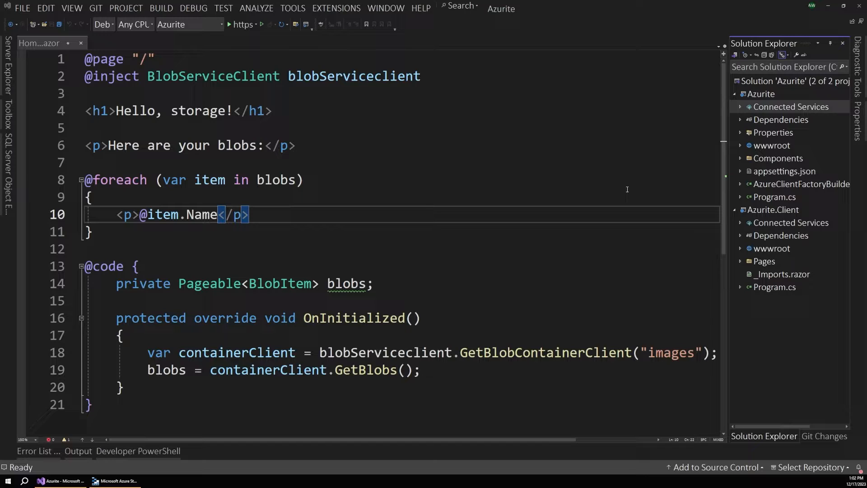
mouse_move(607, 193)
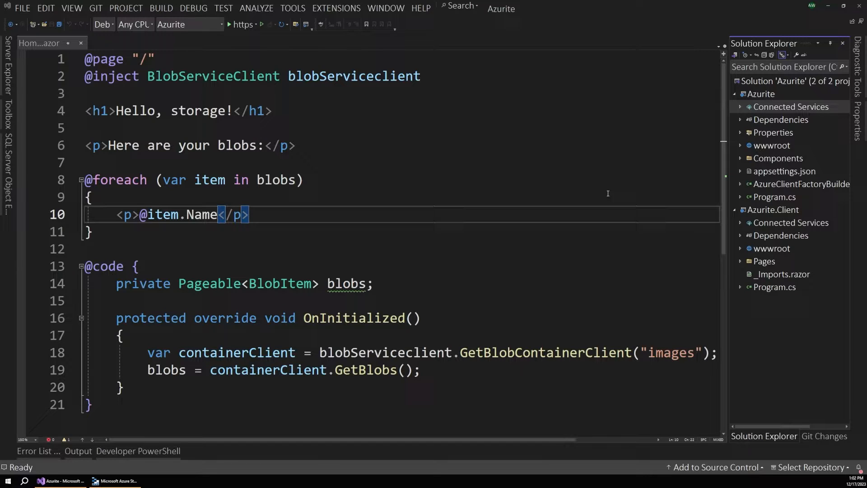
mouse_move(470, 223)
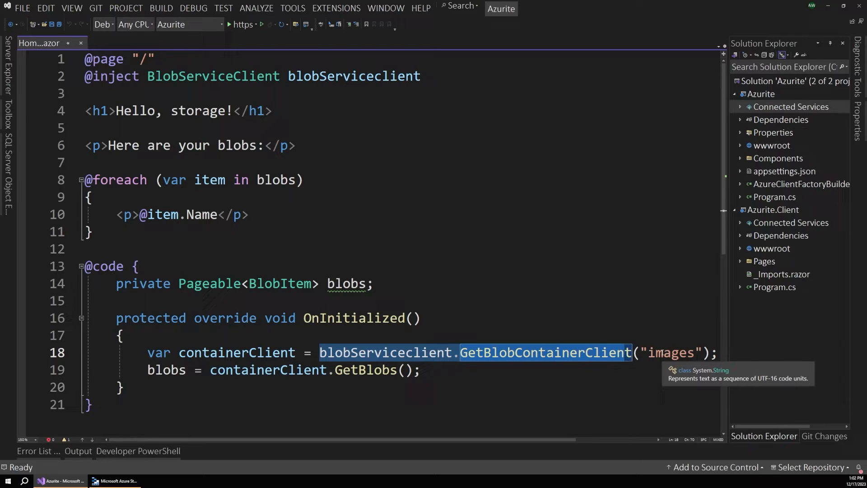
Review the blob-listing code, then start adding a new service dependency in Connected Services.
double_click(670, 352)
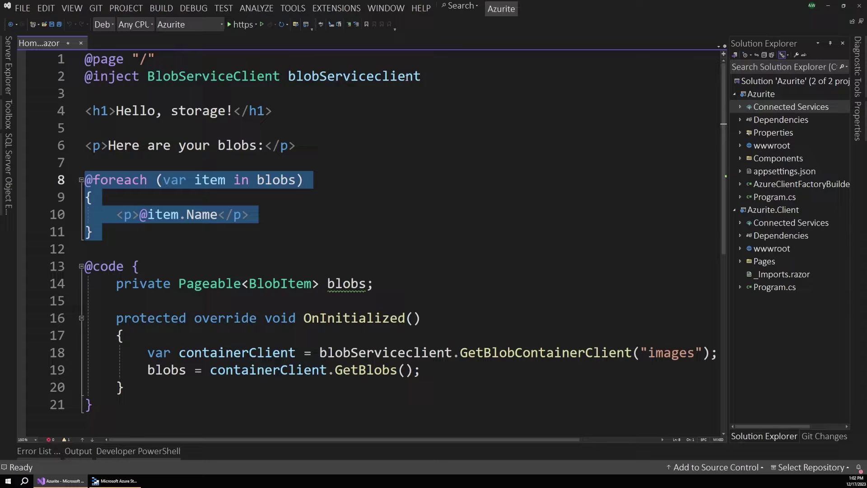
left_click(114, 76)
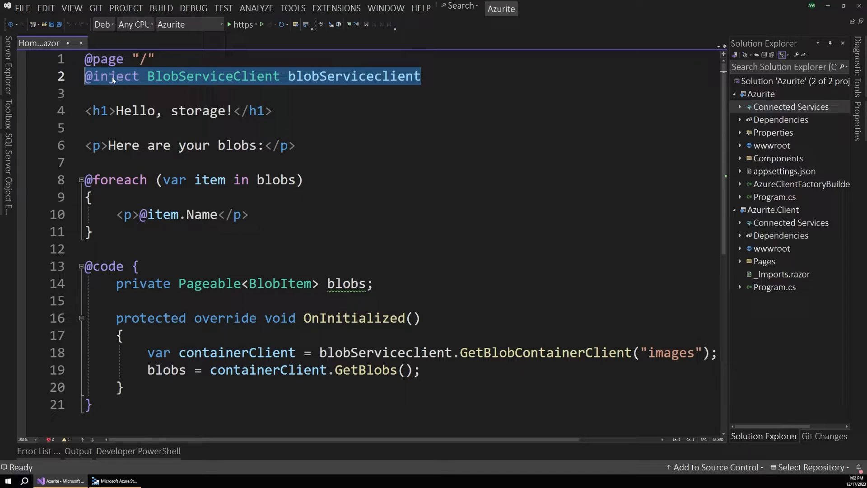
left_click(118, 387)
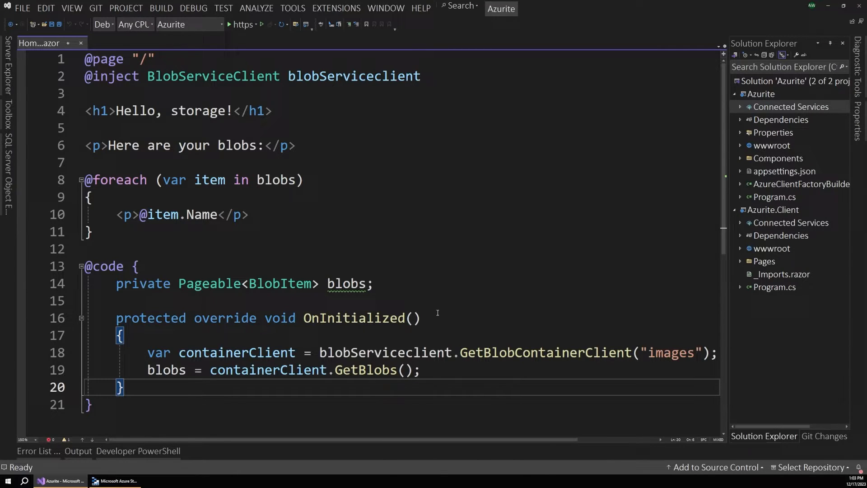
mouse_move(678, 311)
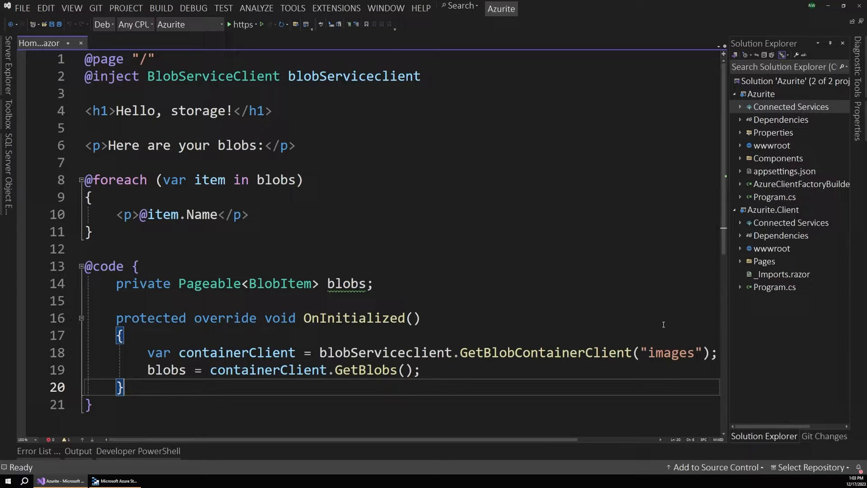
mouse_move(652, 327)
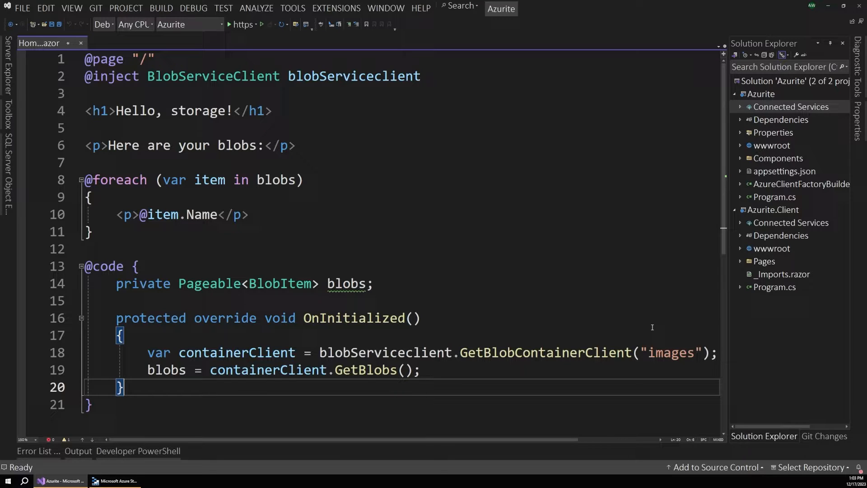
mouse_move(745, 111)
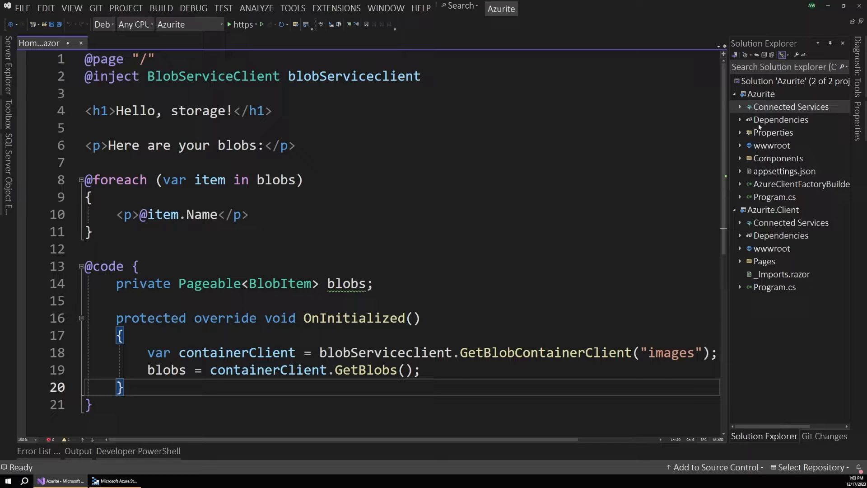
mouse_move(768, 108)
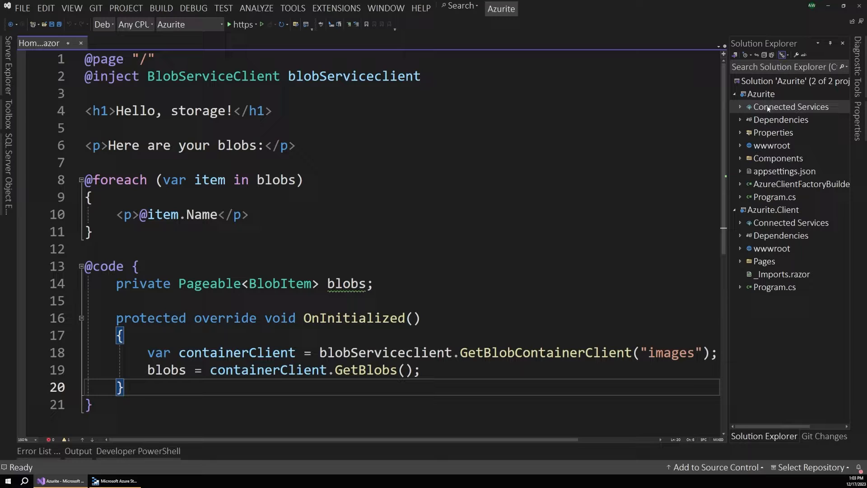
mouse_move(795, 109)
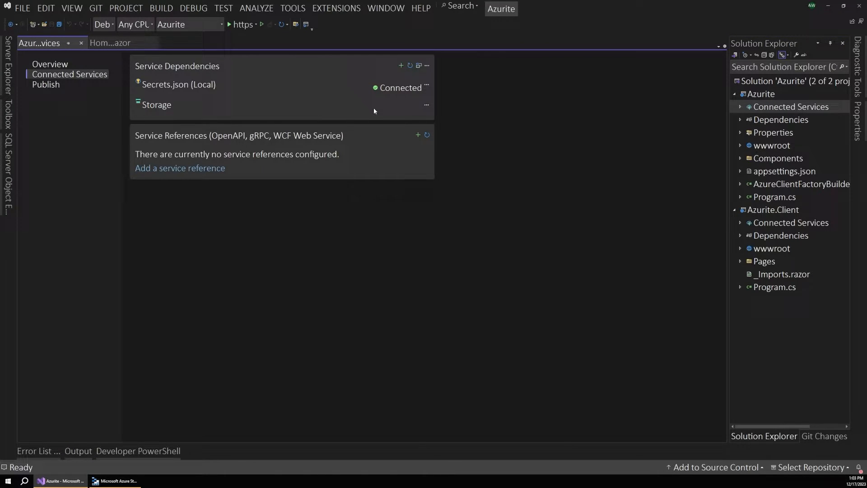
mouse_move(453, 102)
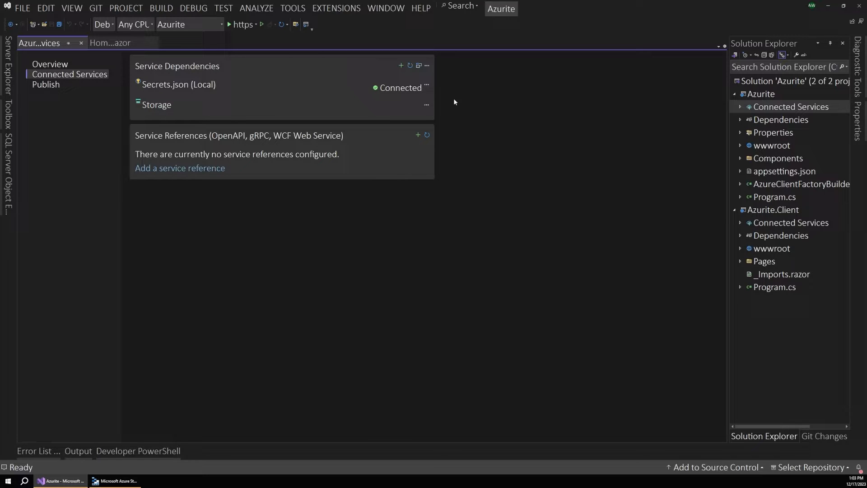
mouse_move(395, 78)
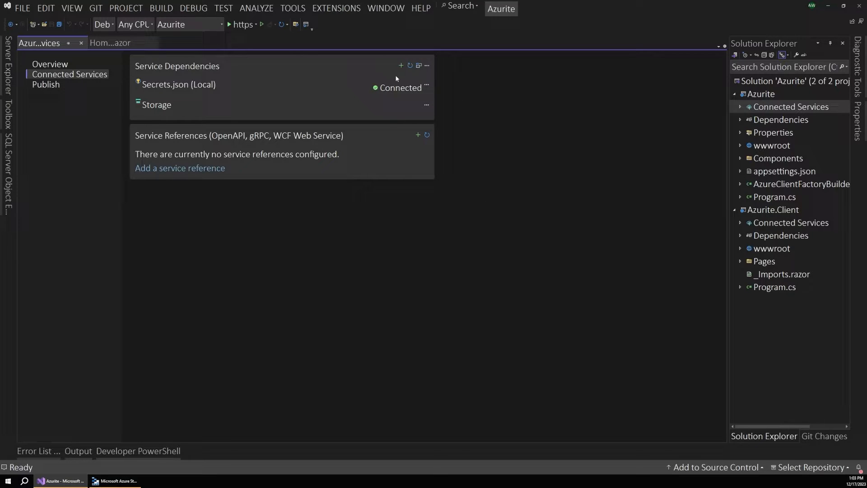
left_click(401, 65)
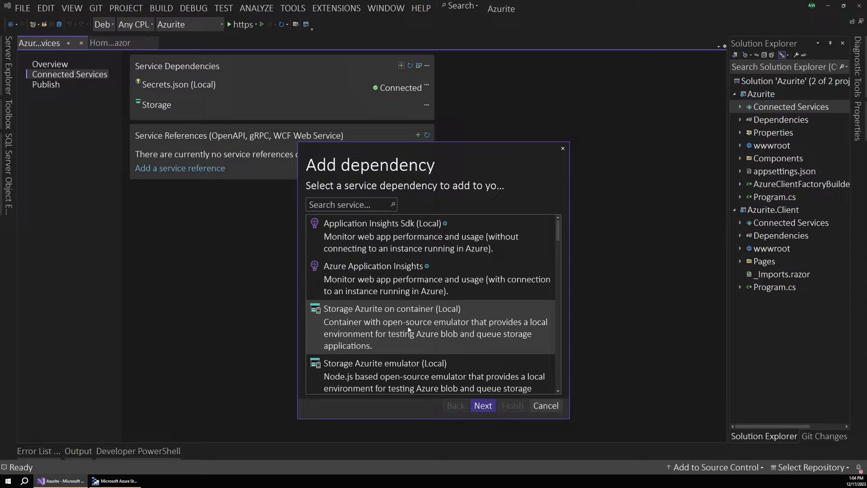
mouse_move(426, 376)
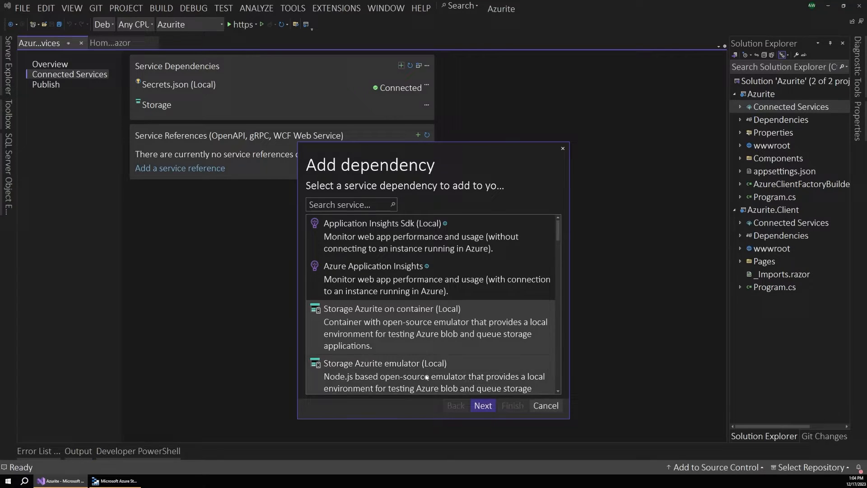
Choose Storage Azurite emulator (Local) with connection string name 'localstorage' stored in Secrets.json.
scroll("down", 3)
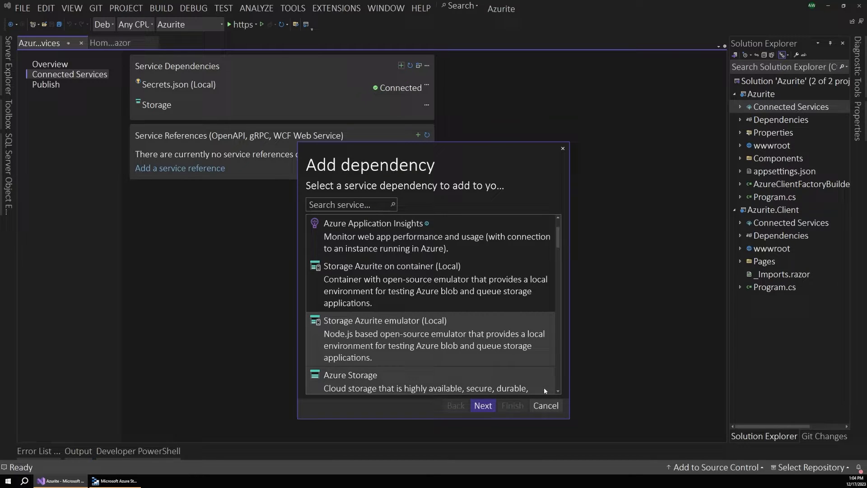
left_click(482, 406)
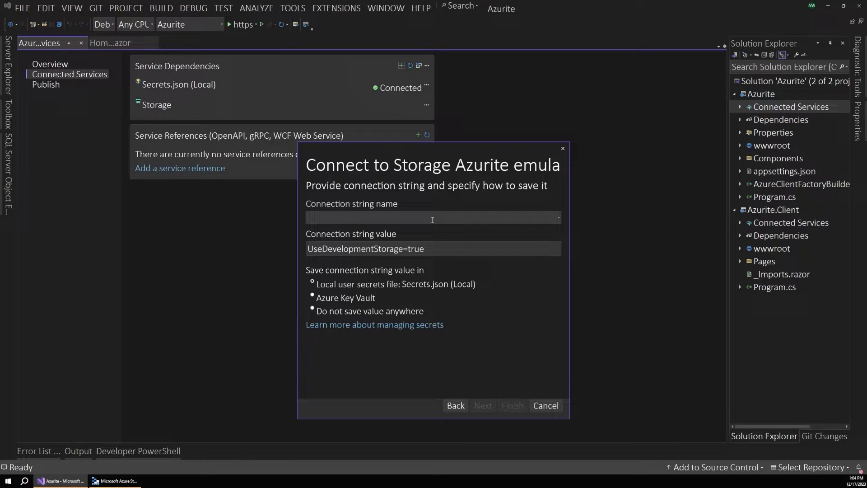
type("loc")
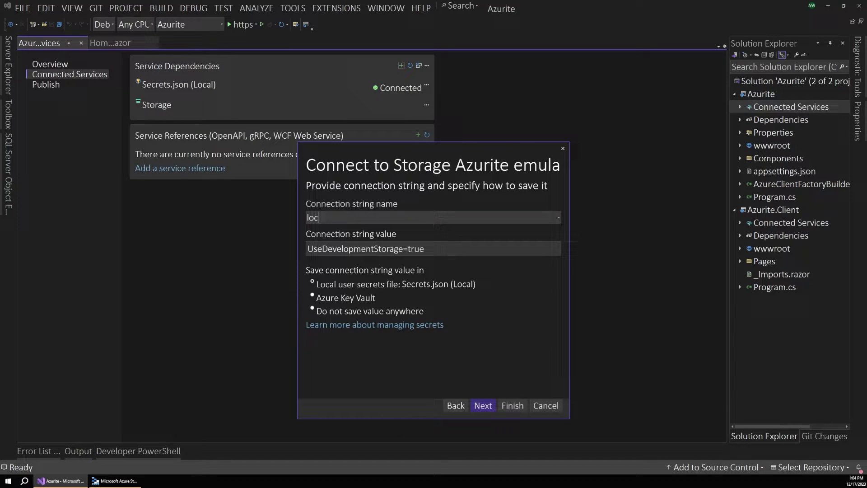
type("alstorage")
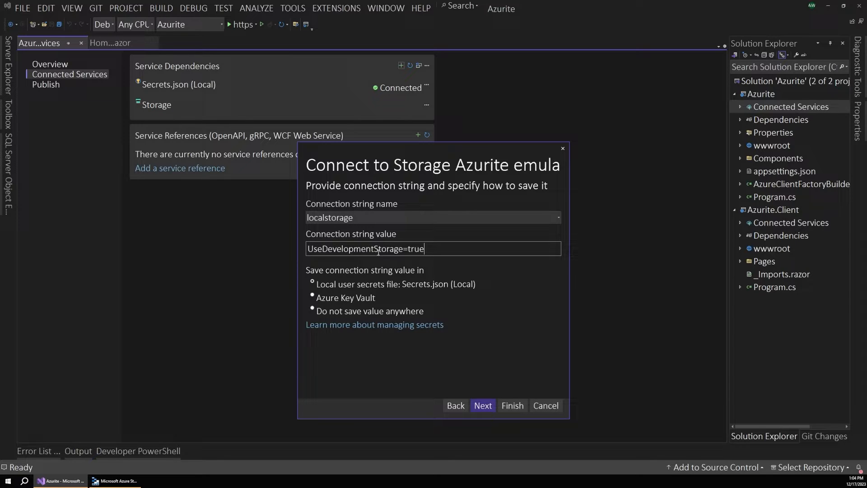
mouse_move(409, 258)
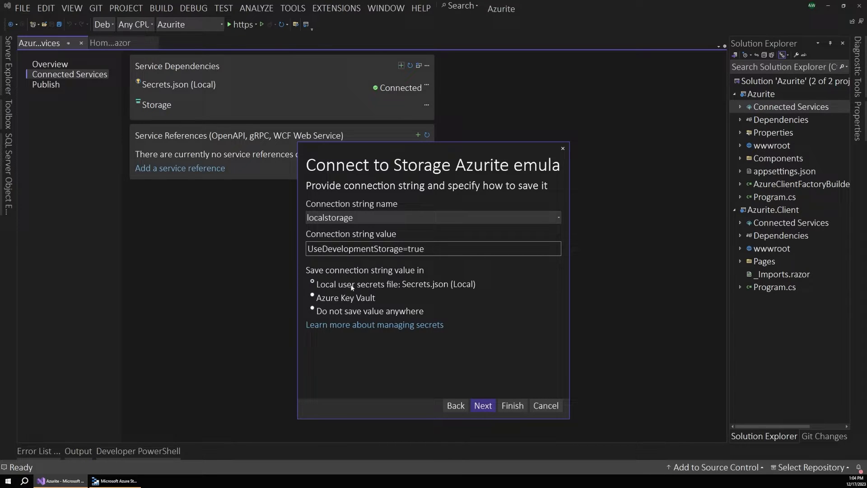
mouse_move(380, 285)
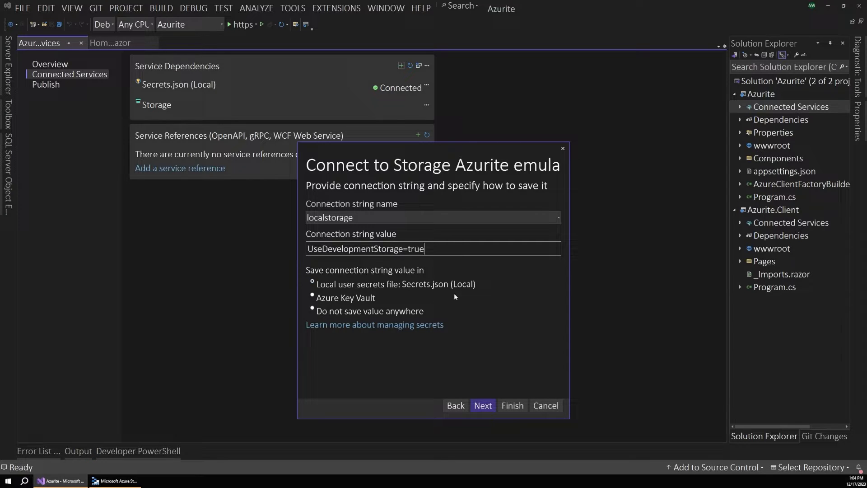
mouse_move(473, 335)
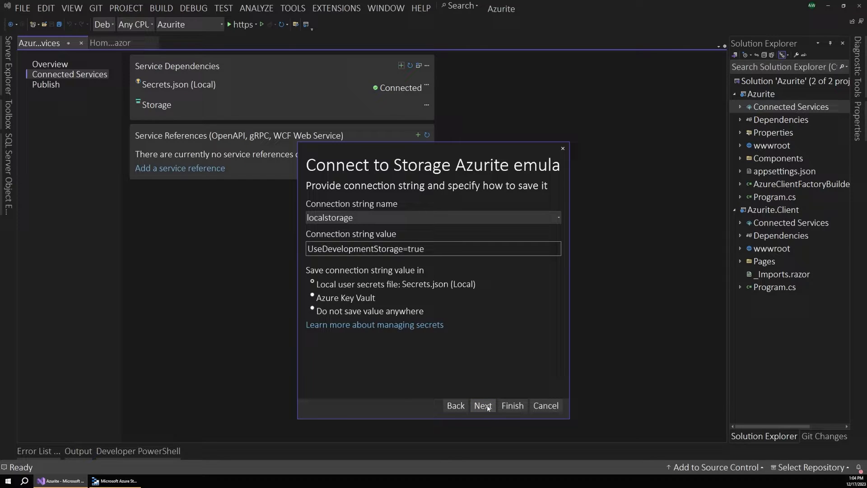
left_click(482, 405)
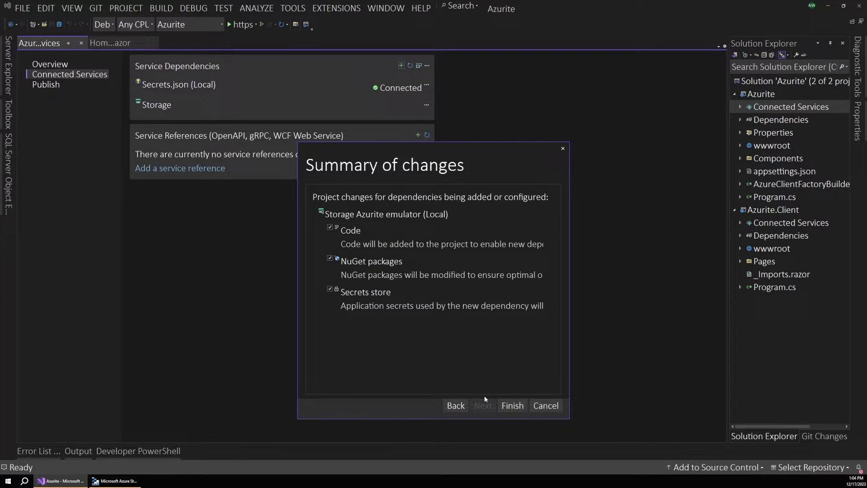
mouse_move(393, 225)
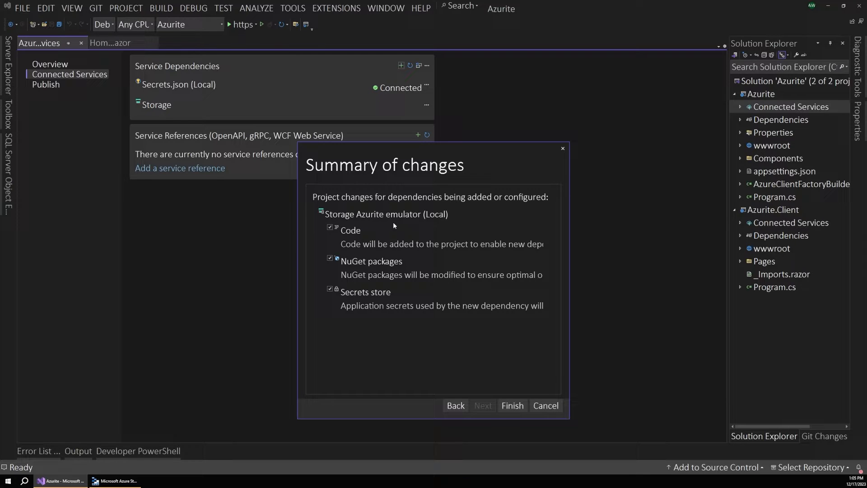
mouse_move(465, 247)
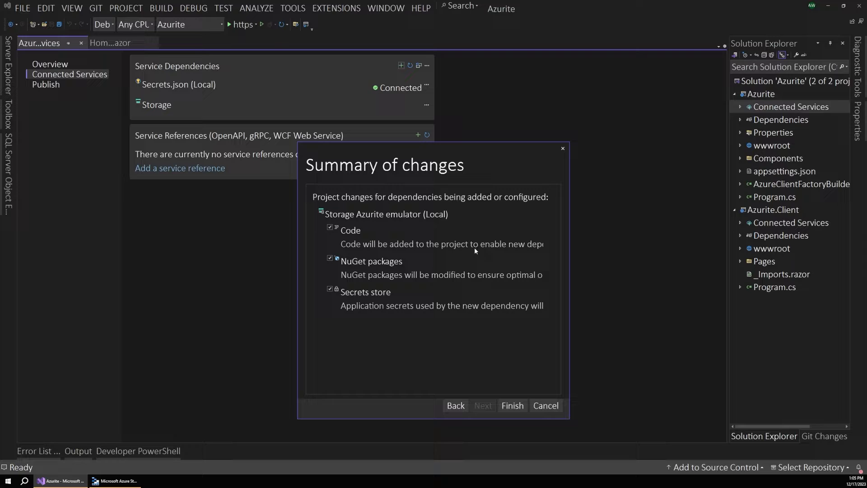
mouse_move(515, 280)
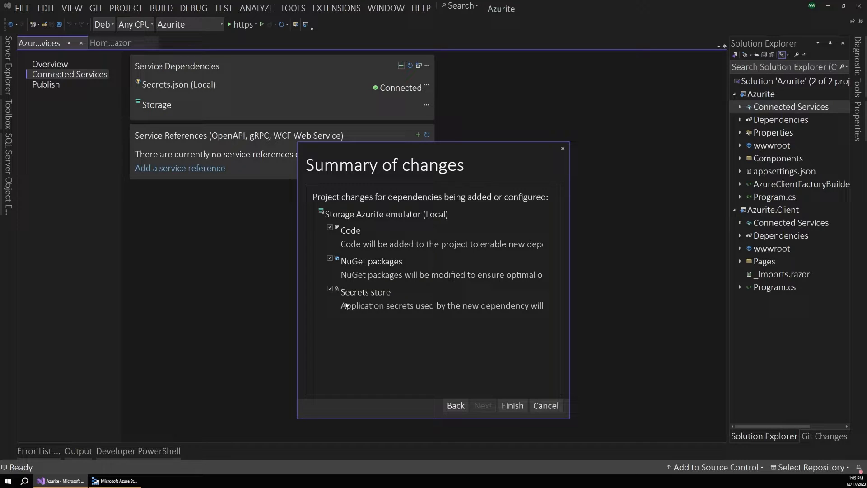
mouse_move(414, 266)
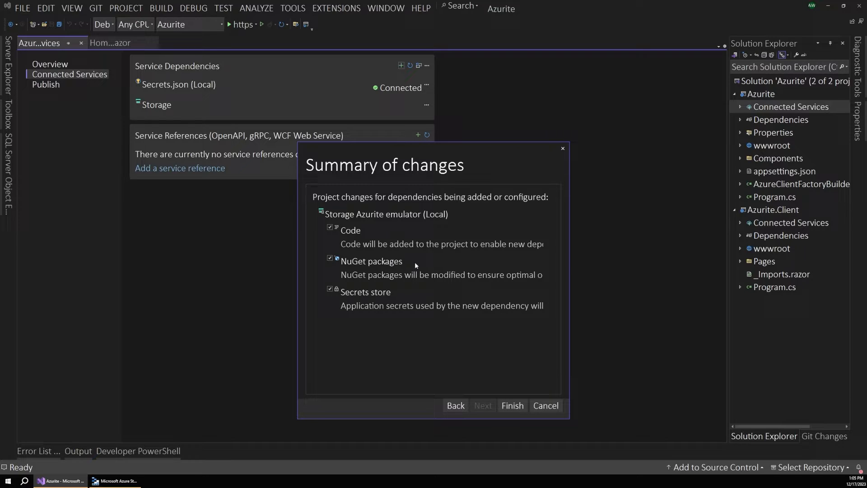
mouse_move(517, 375)
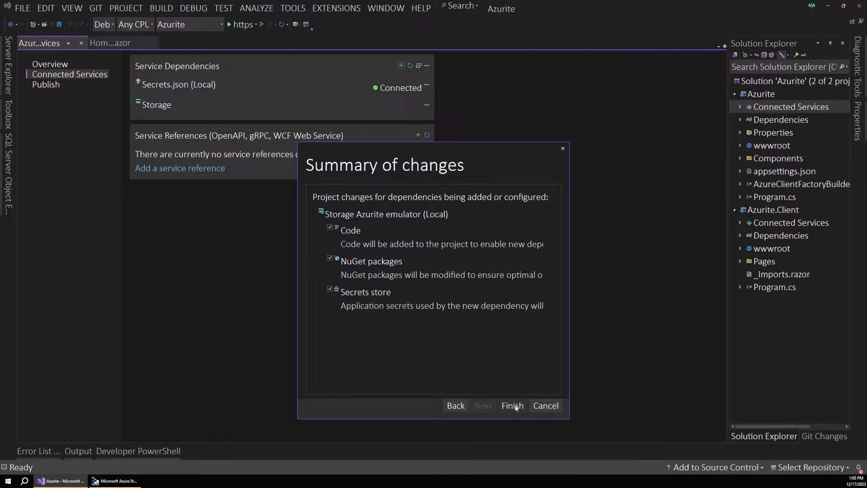
Finish adding the Storage Azurite emulator (Local) connected service.
left_click(510, 406)
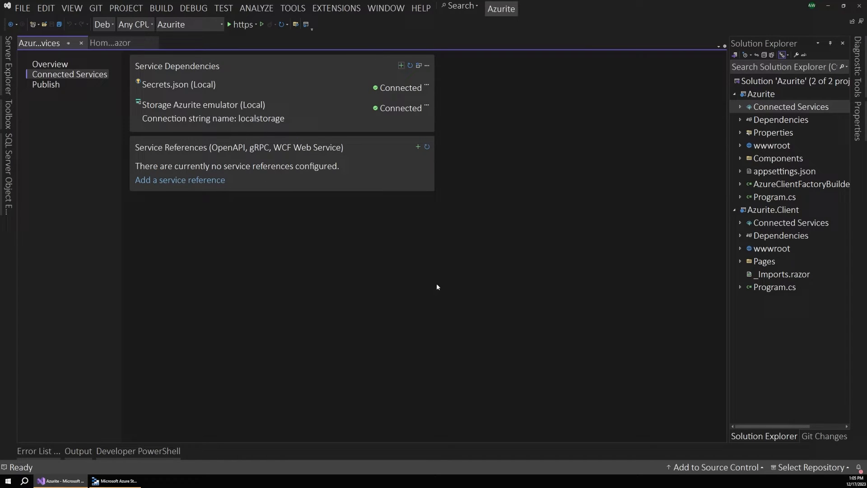
mouse_move(210, 111)
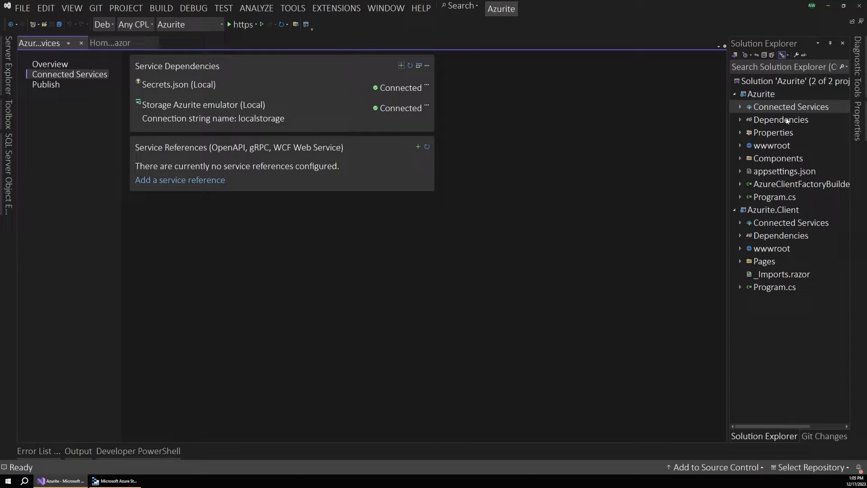
Expand the Azurite project's dependencies to show the added Azure.Storage NuGet packages.
left_click(739, 119)
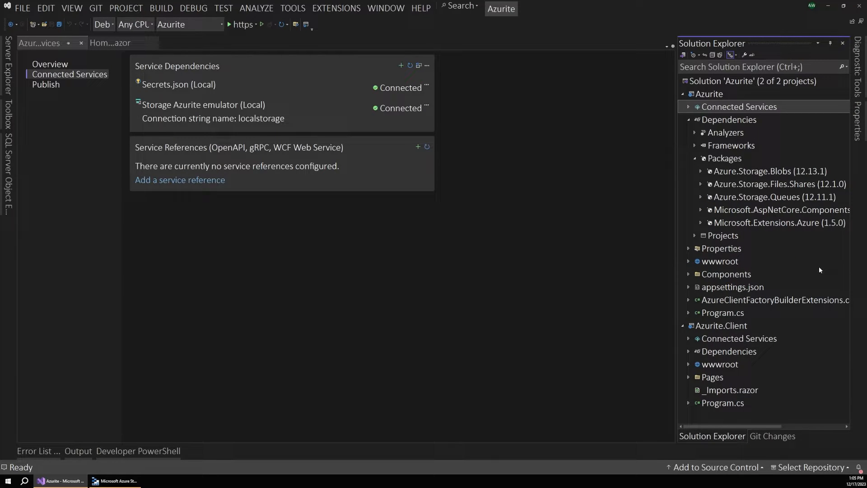
mouse_move(784, 198)
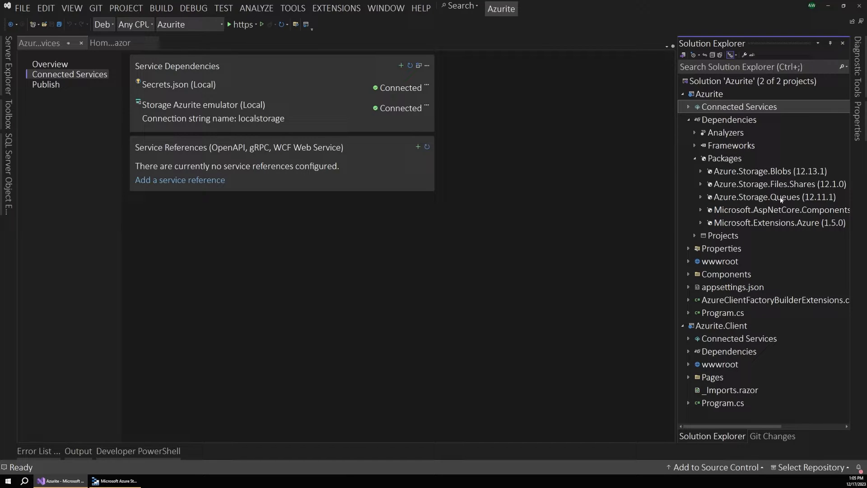
mouse_move(766, 172)
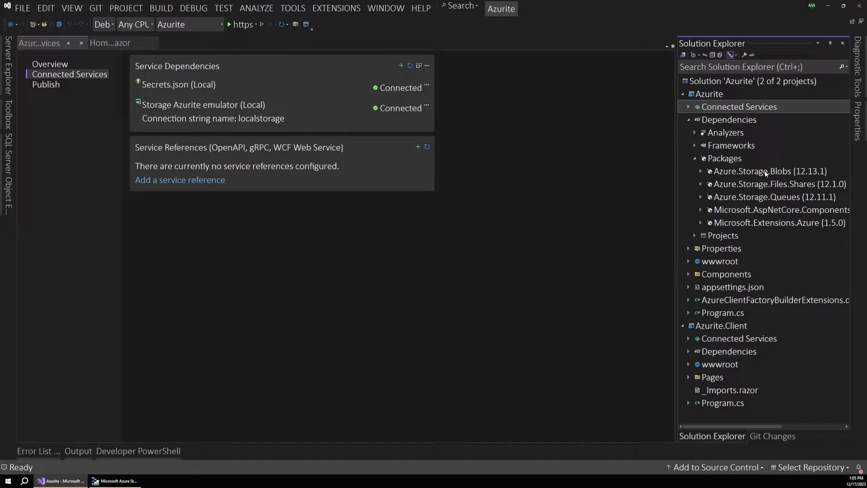
mouse_move(778, 202)
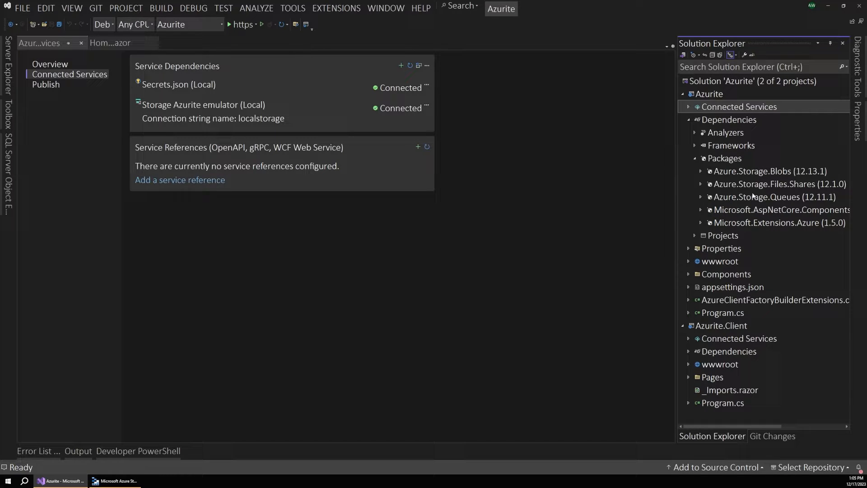
mouse_move(739, 171)
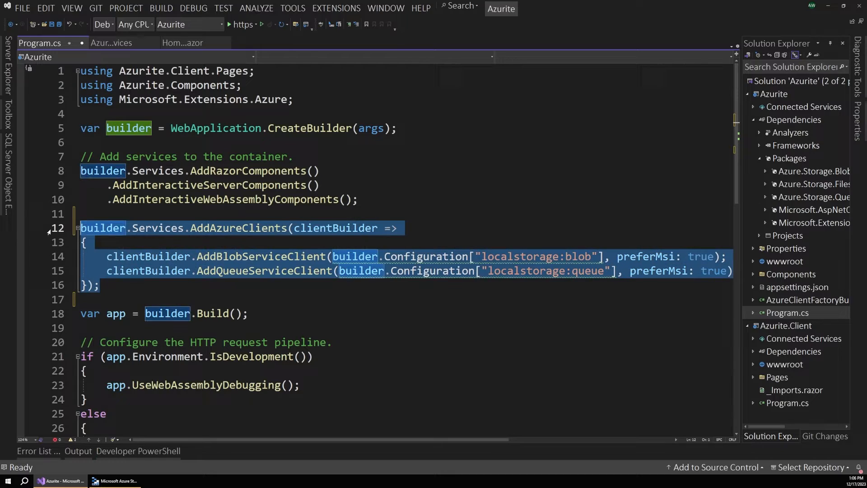
Review the AddAzureClients registration in Program.cs and expand the project's connected services.
left_click(137, 271)
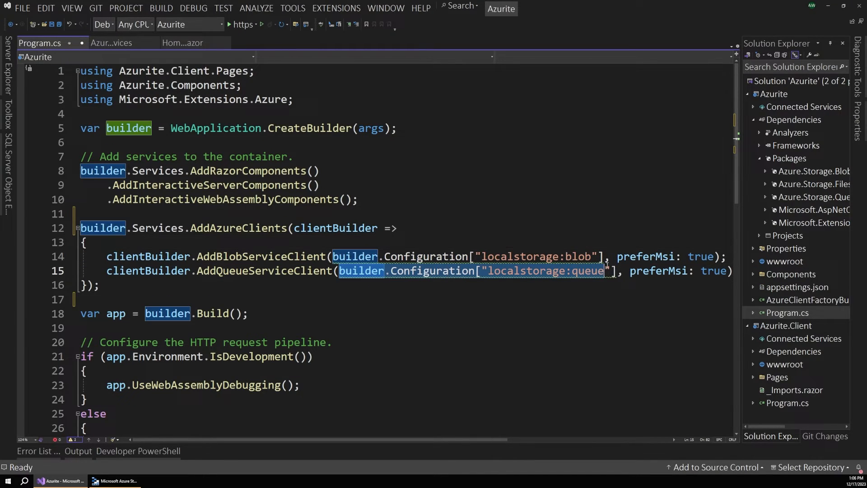
mouse_move(541, 270)
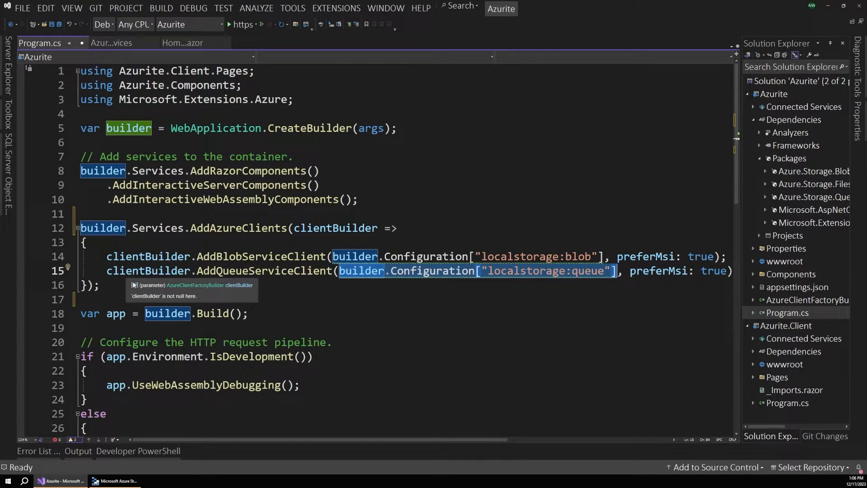
left_click(108, 285)
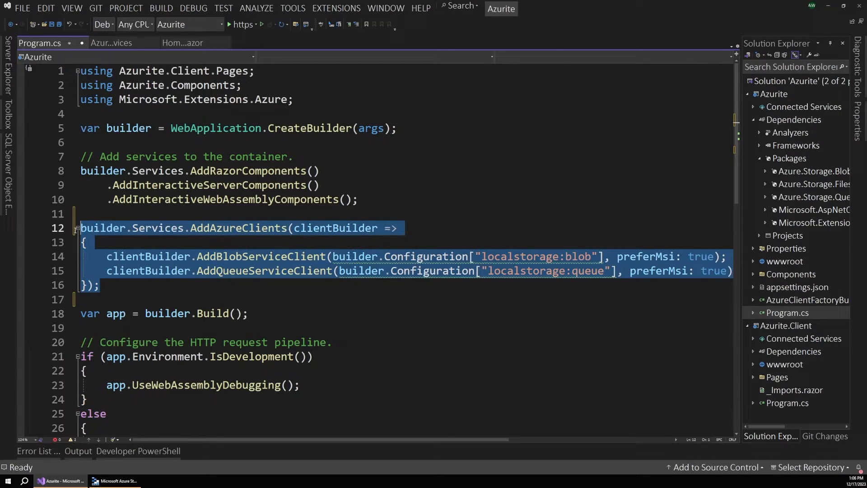
double_click(128, 128)
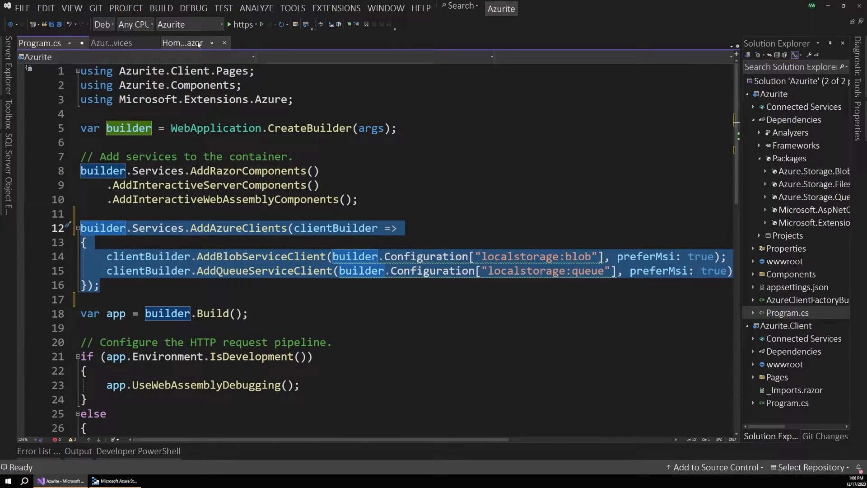
left_click(183, 43)
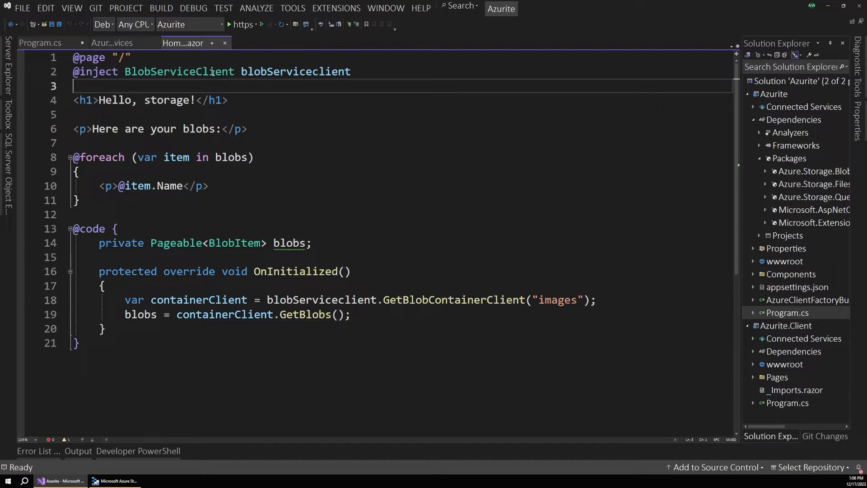
left_click(39, 43)
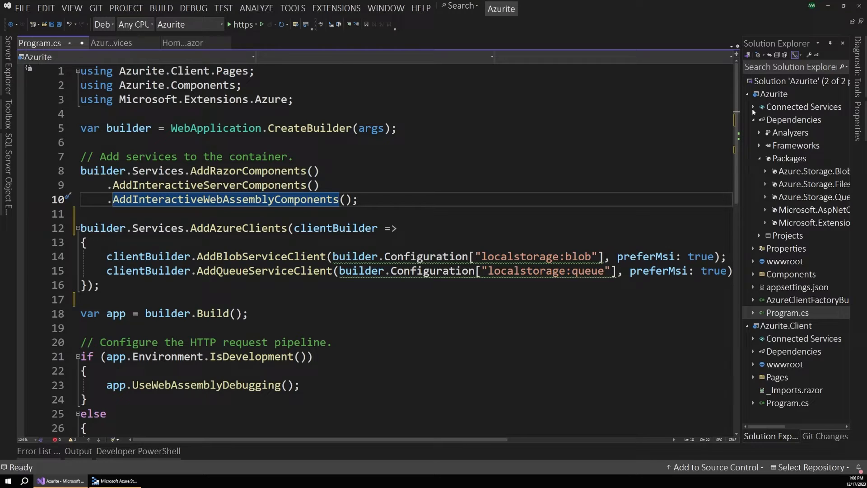
left_click(753, 106)
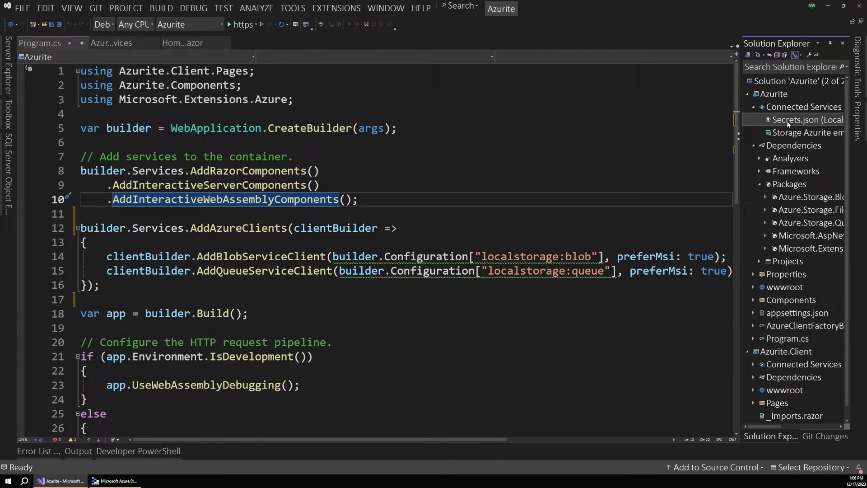
Manage user secrets for Secrets.json (Local), reviewing the localstorage, blob and queue entries, then switch to Storage Explorer.
right_click(805, 119)
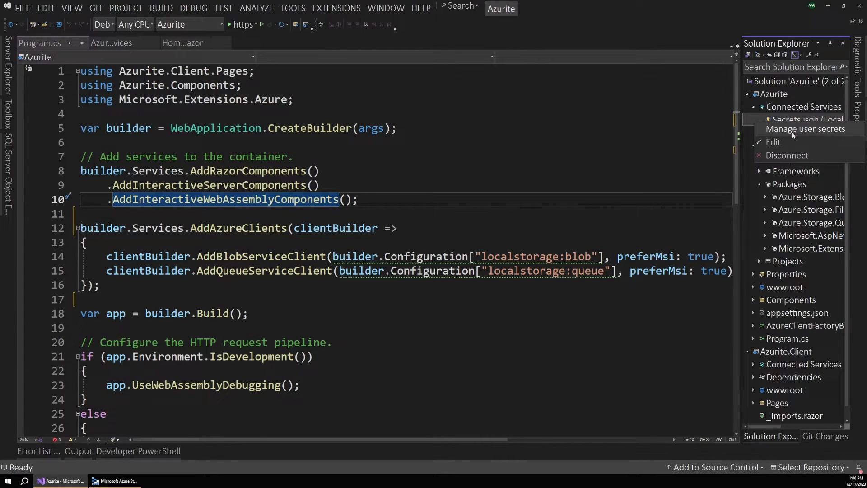
left_click(806, 128)
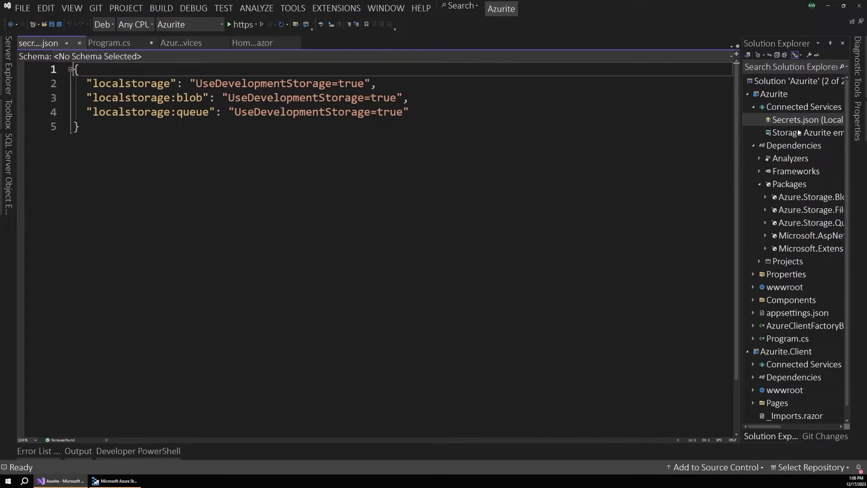
left_click(96, 83)
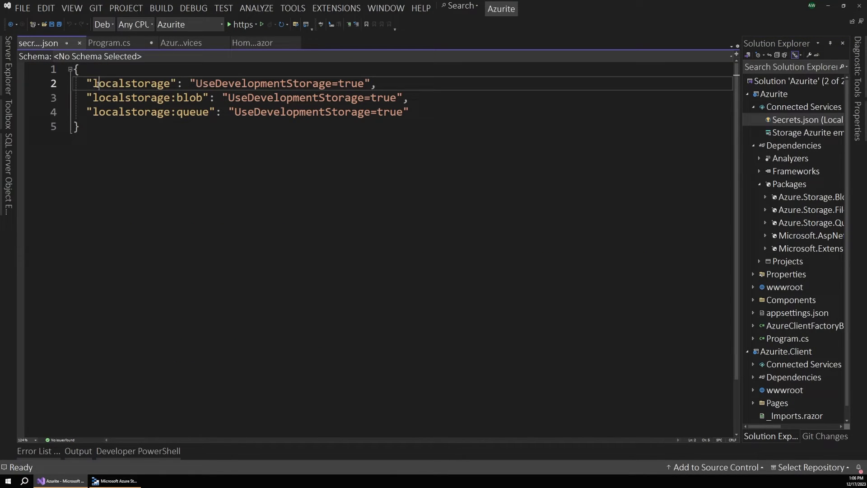
double_click(131, 84)
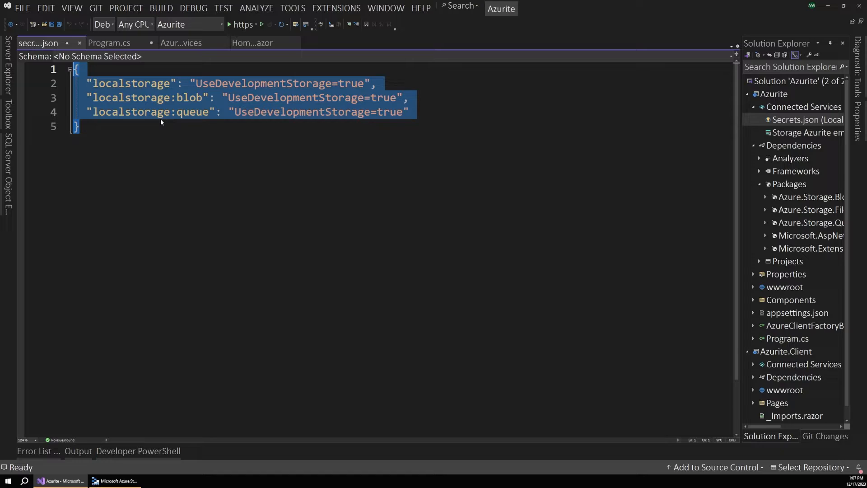
mouse_move(174, 273)
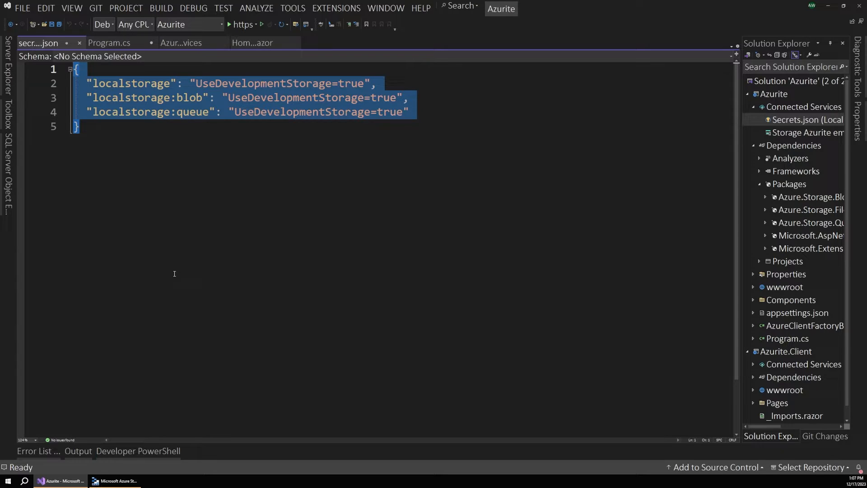
left_click(197, 311)
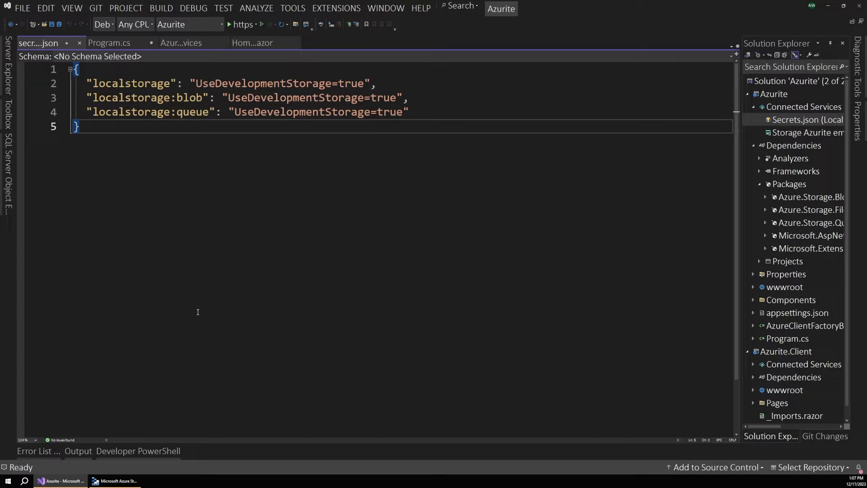
mouse_move(164, 368)
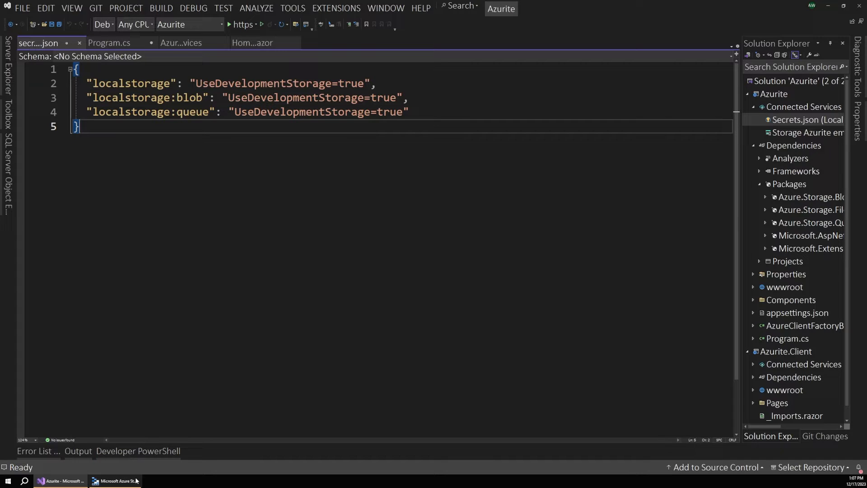
left_click(114, 480)
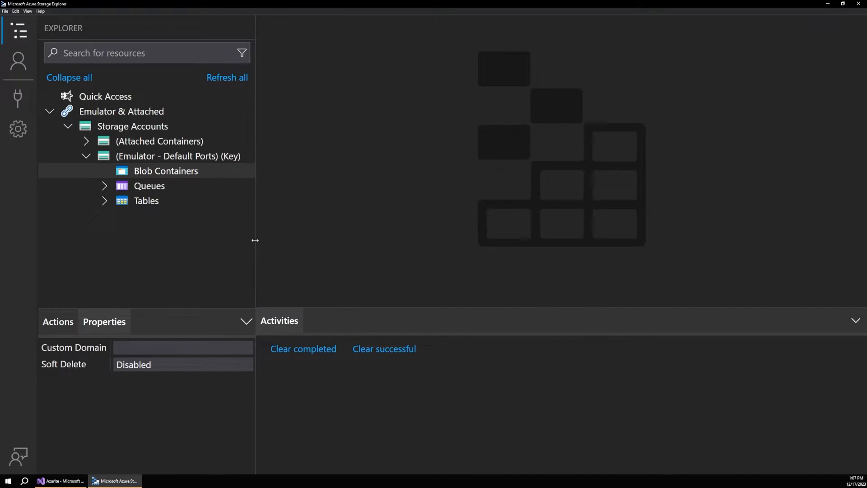
mouse_move(255, 243)
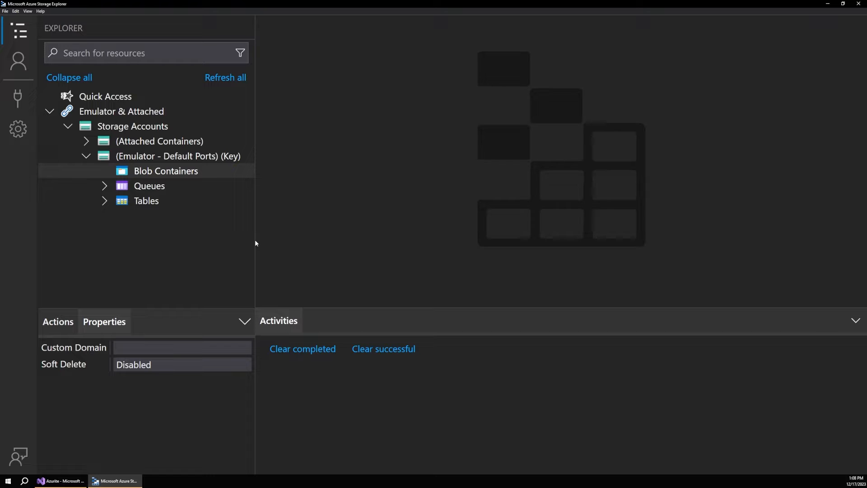
mouse_move(254, 240)
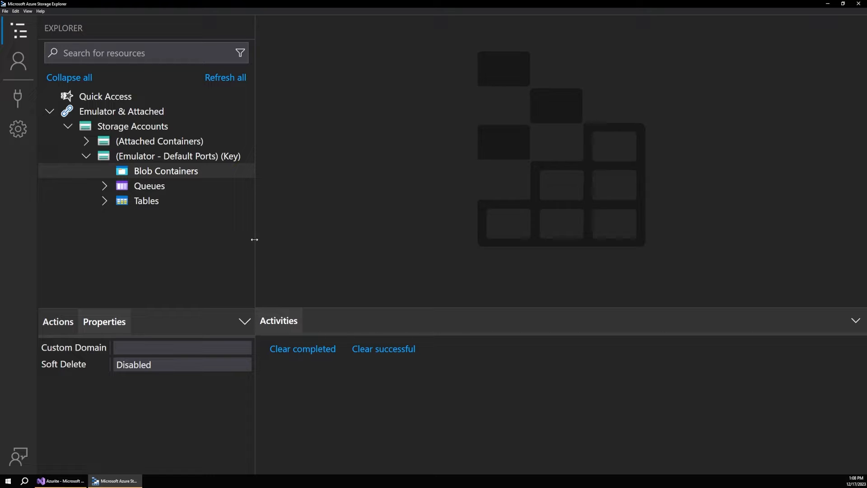
mouse_move(242, 241)
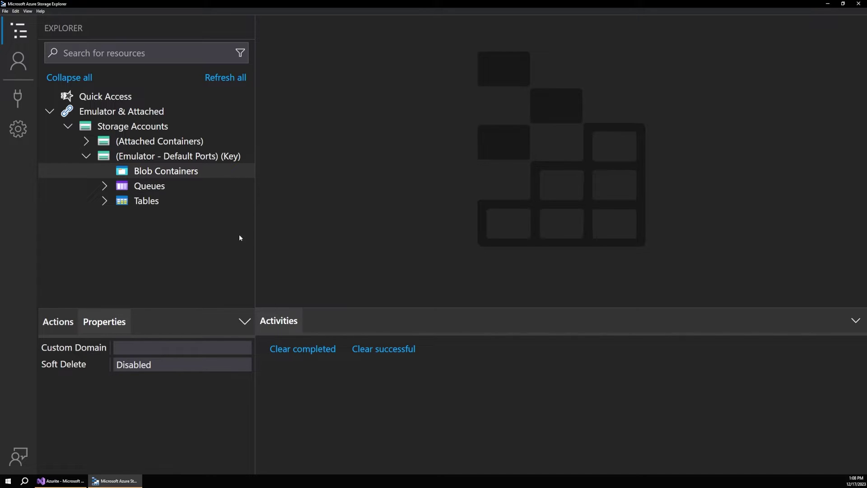
mouse_move(207, 218)
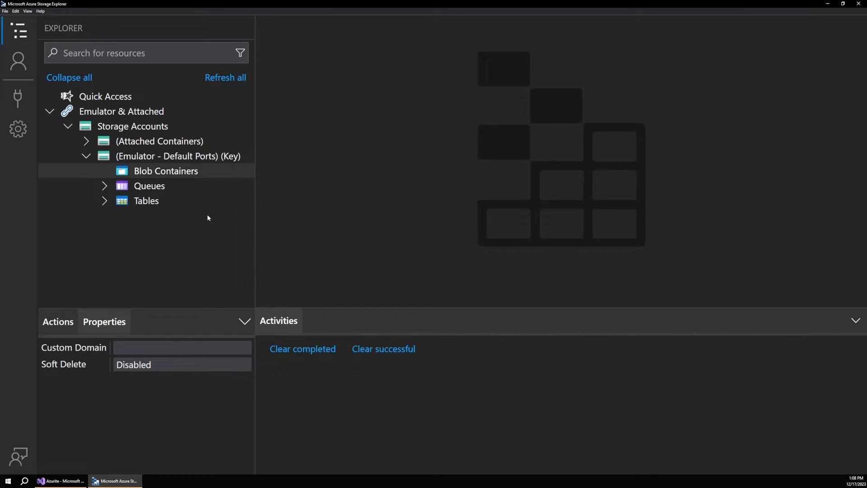
mouse_move(155, 225)
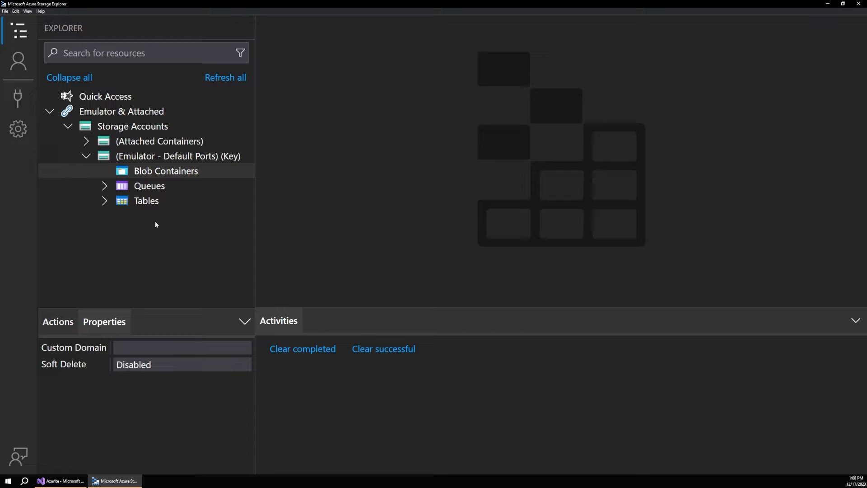
View the emulator account's properties and bring up actions for the Storage Accounts group.
left_click(178, 156)
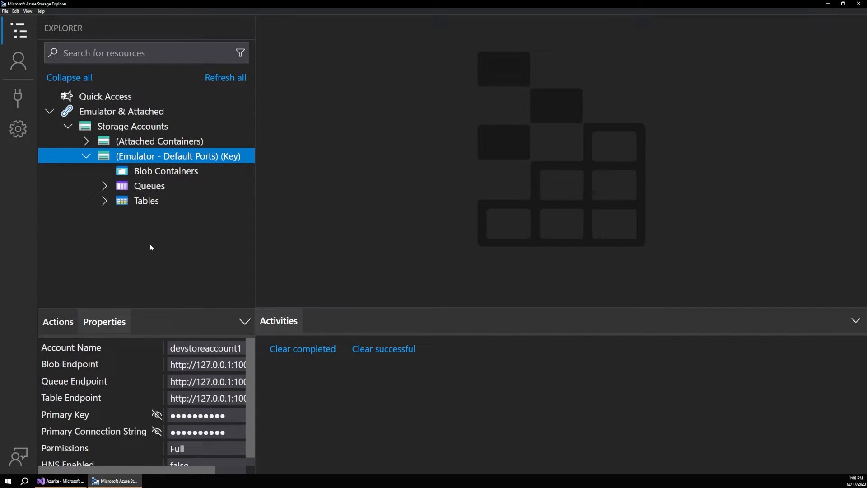
mouse_move(152, 227)
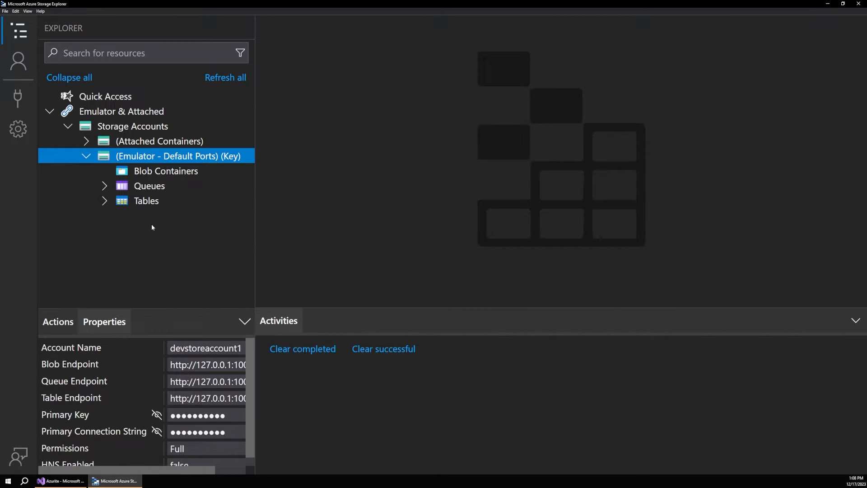
mouse_move(174, 223)
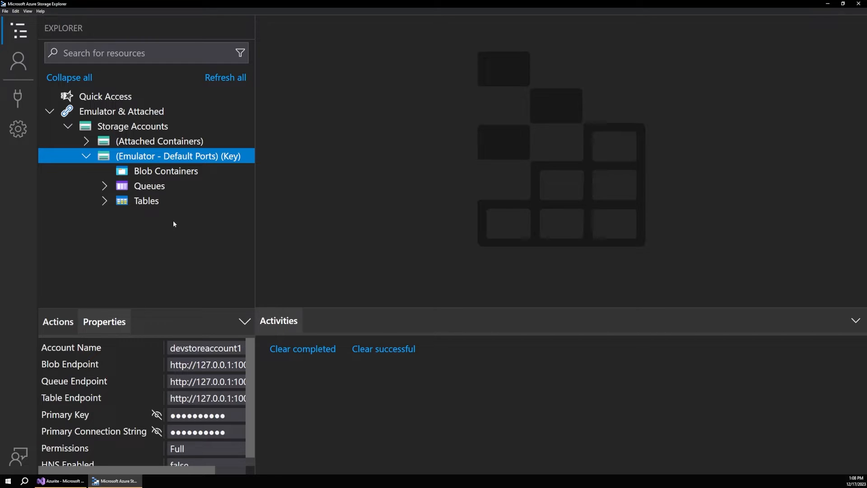
right_click(132, 125)
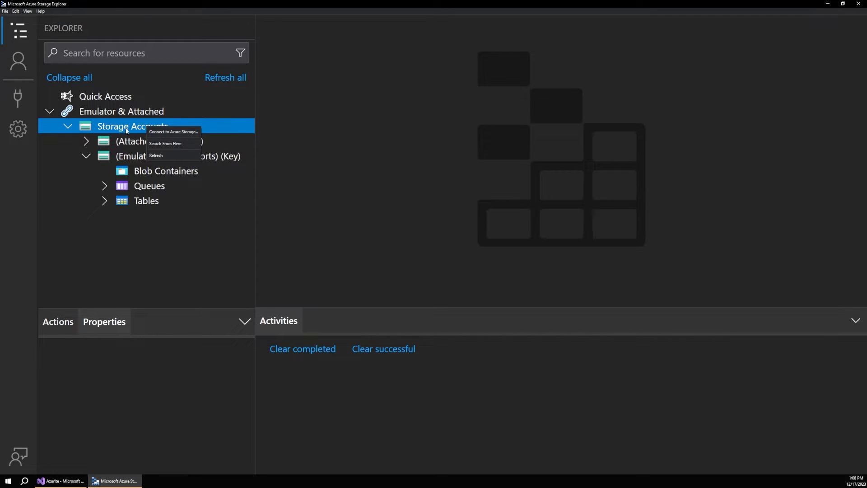
left_click(172, 132)
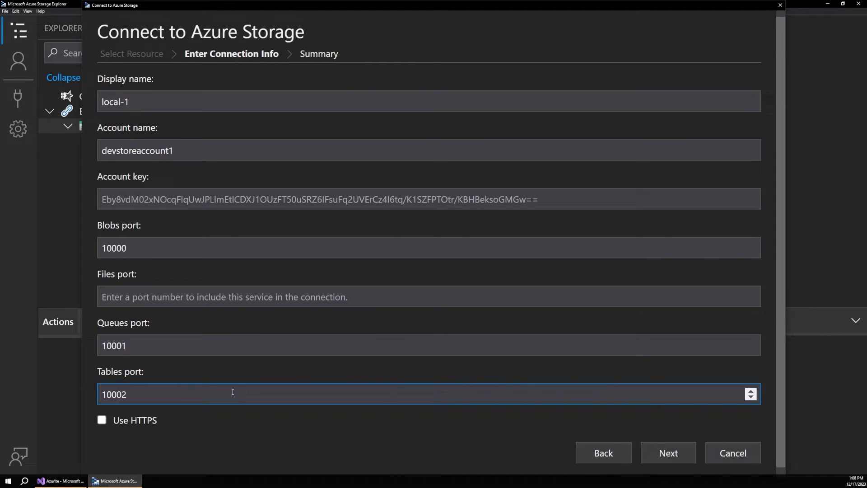
mouse_move(343, 404)
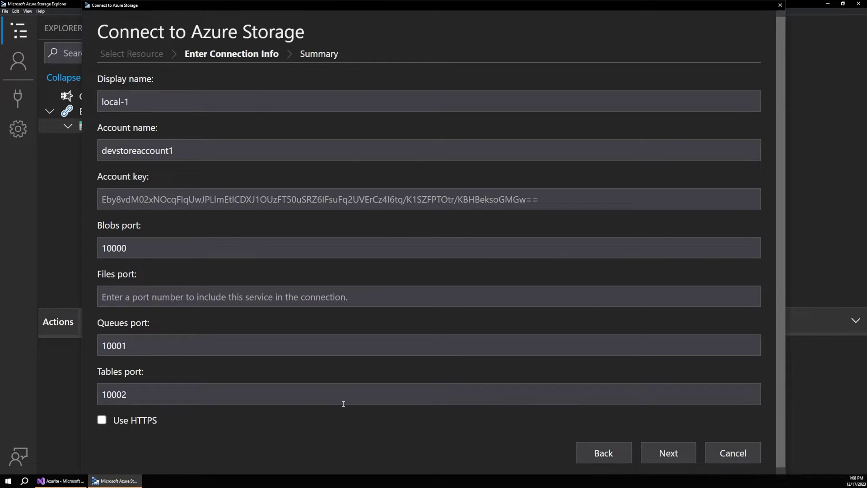
mouse_move(604, 452)
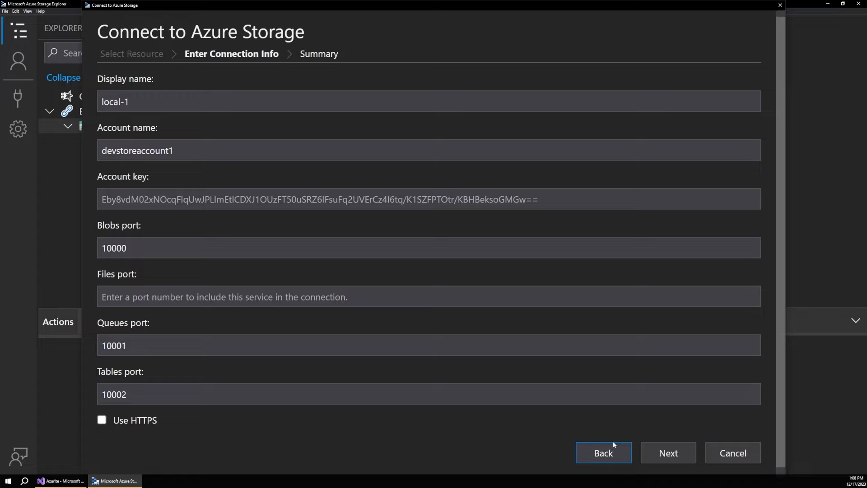
left_click(387, 394)
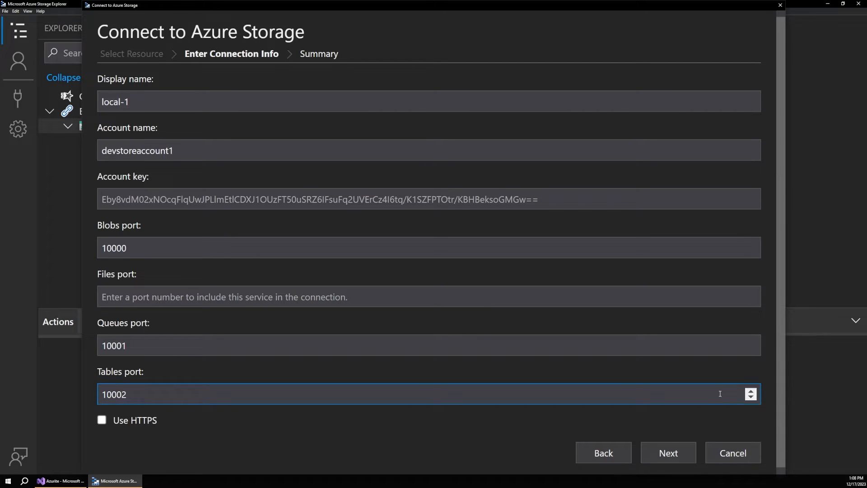
left_click(667, 452)
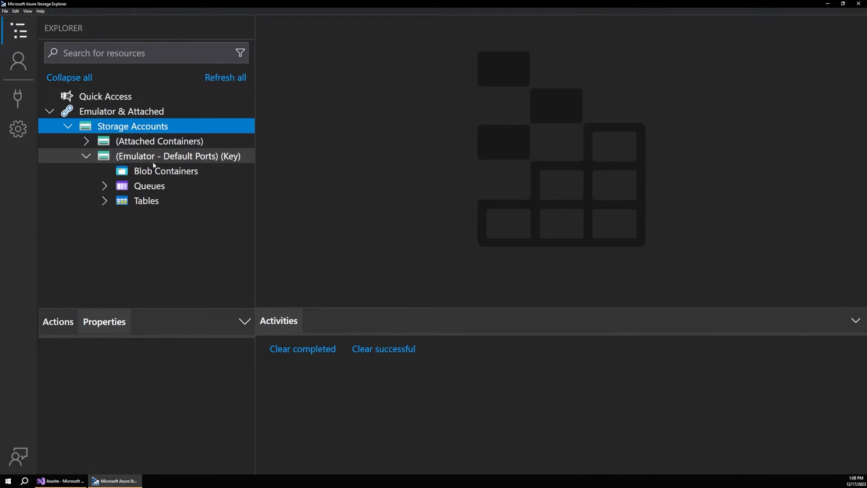
mouse_move(167, 161)
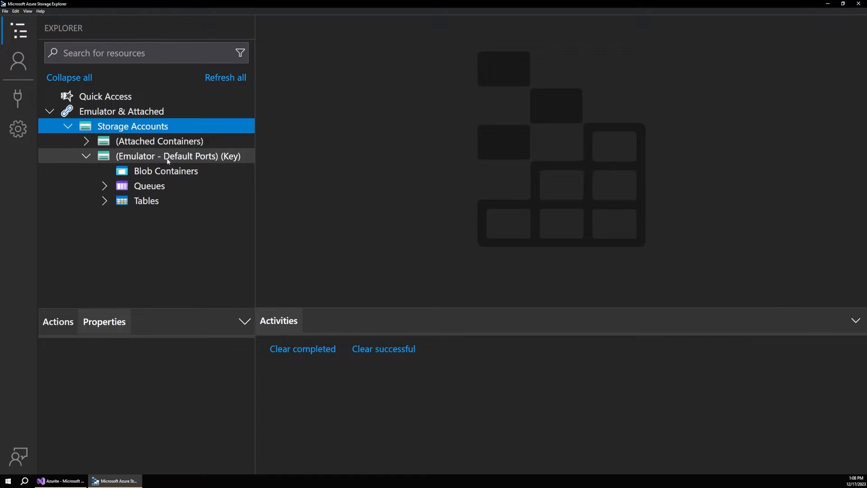
left_click(166, 171)
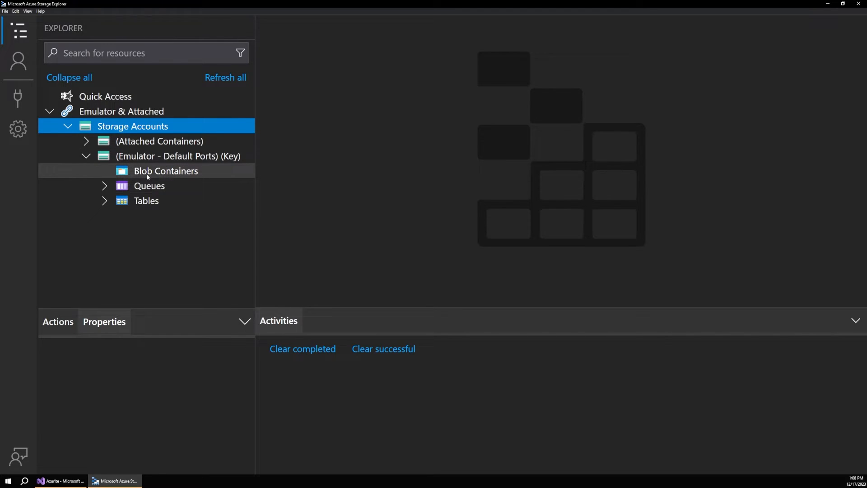
Create an 'images' blob container and upload pic1.jpg, pic2.jpg and pic3.jpg into it.
left_click(166, 170)
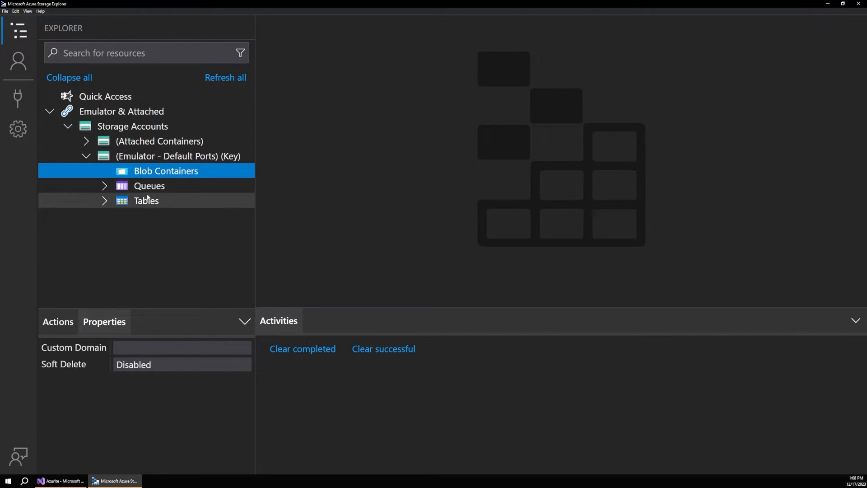
mouse_move(146, 200)
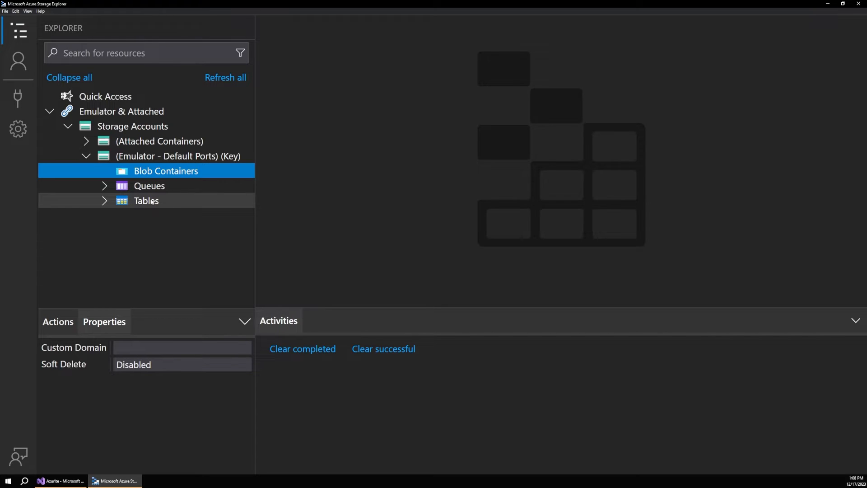
mouse_move(165, 173)
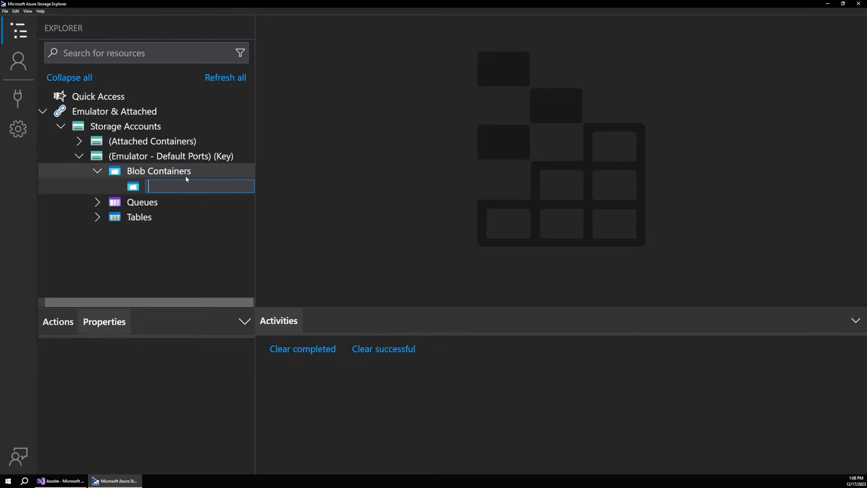
type("images")
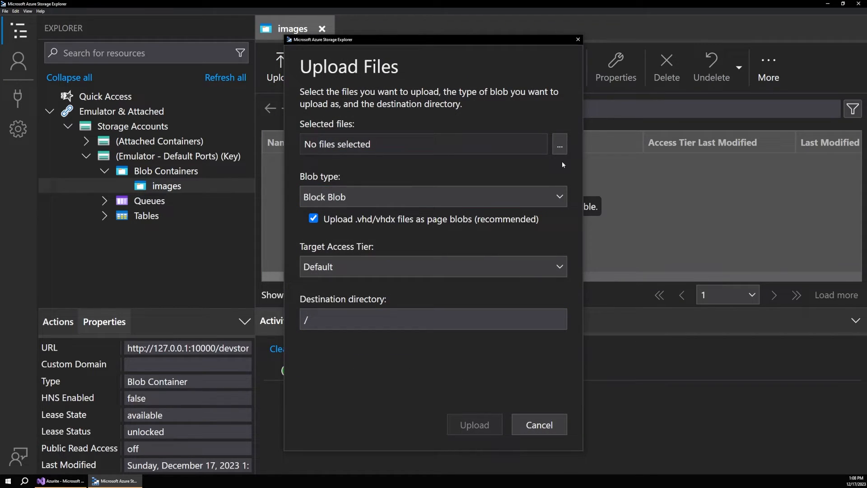
left_click(558, 145)
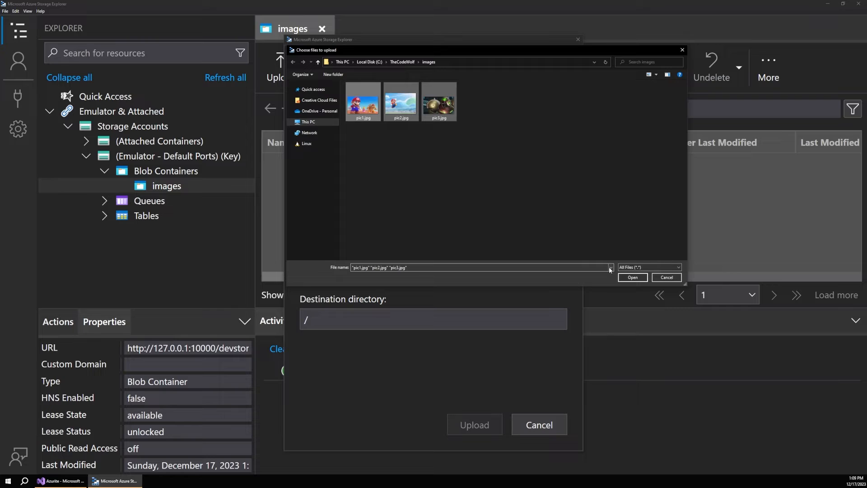
left_click(631, 277)
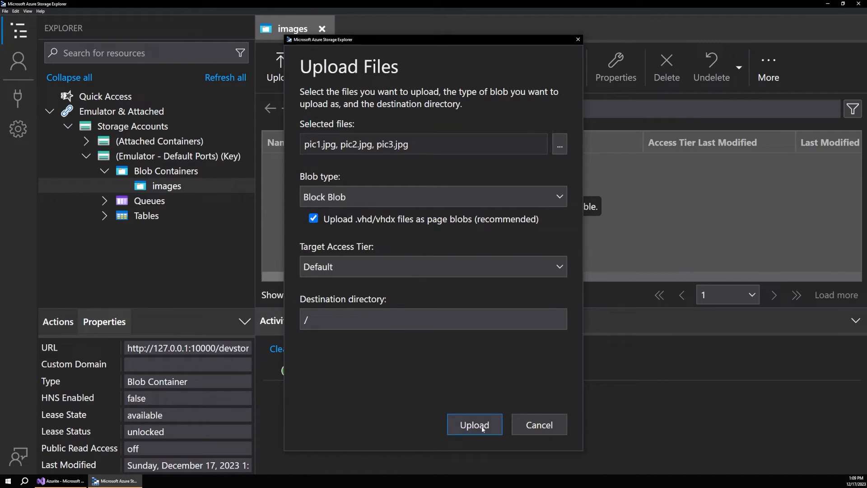
left_click(473, 425)
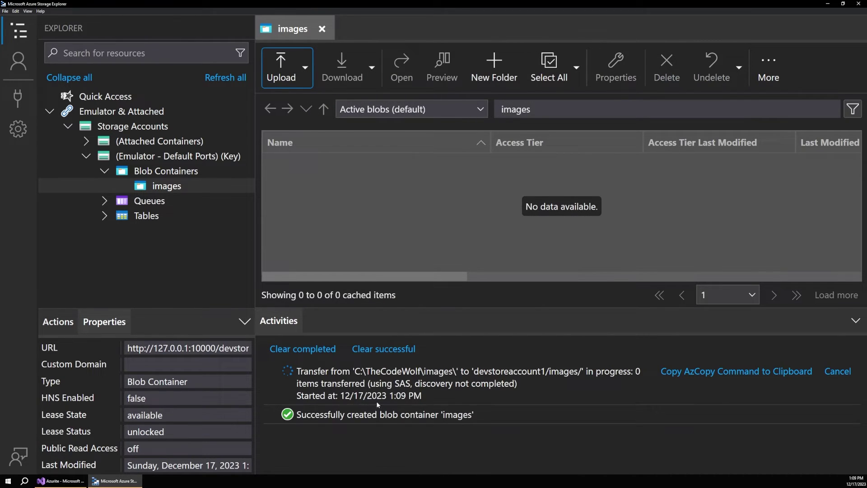
mouse_move(373, 369)
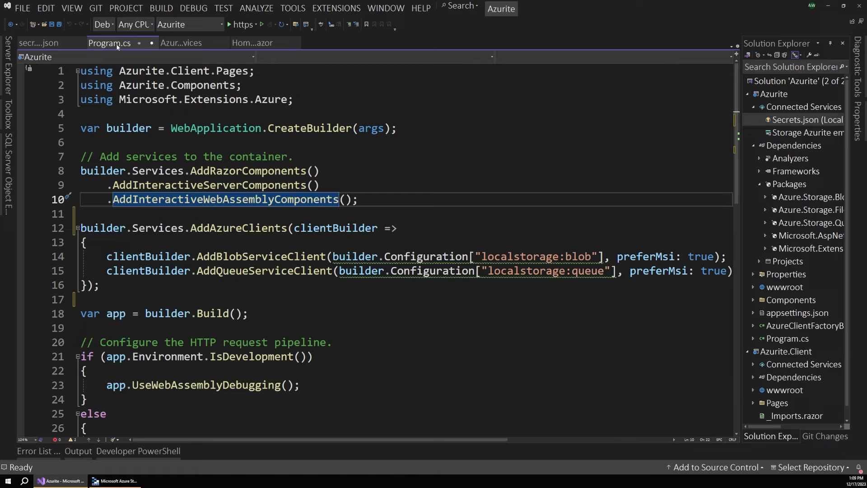
Review Home.razor's foreach over blobs and run the Blazor app via the https profile.
left_click(252, 42)
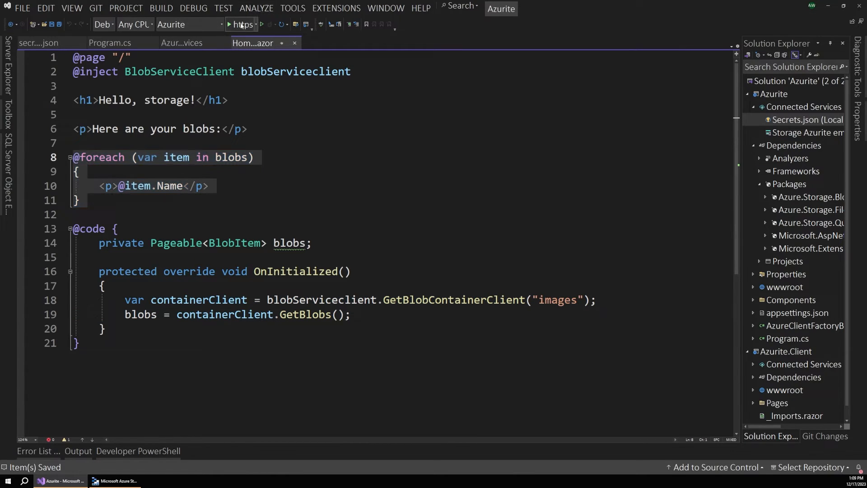
left_click(242, 24)
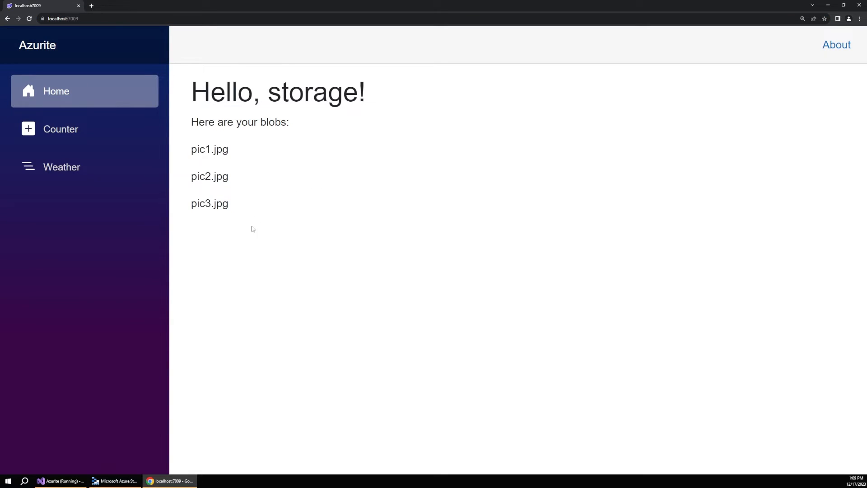
Return to Storage Explorer's images container and show the emulator account's details.
left_click(114, 481)
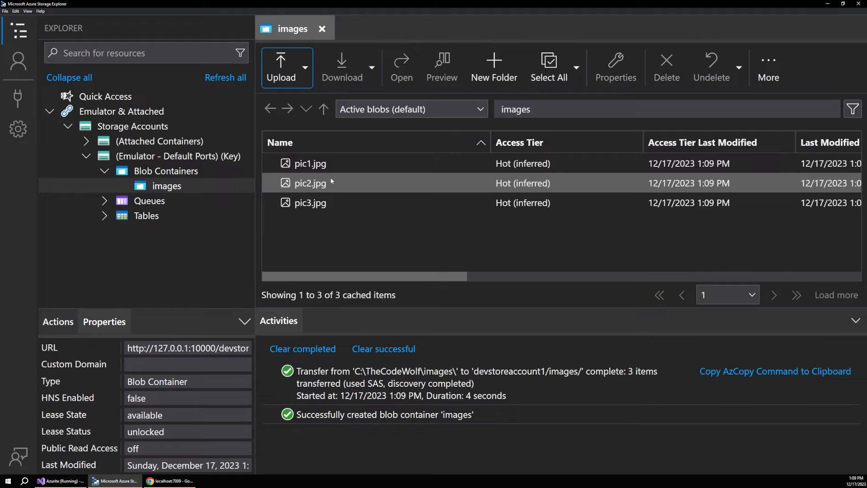
mouse_move(333, 190)
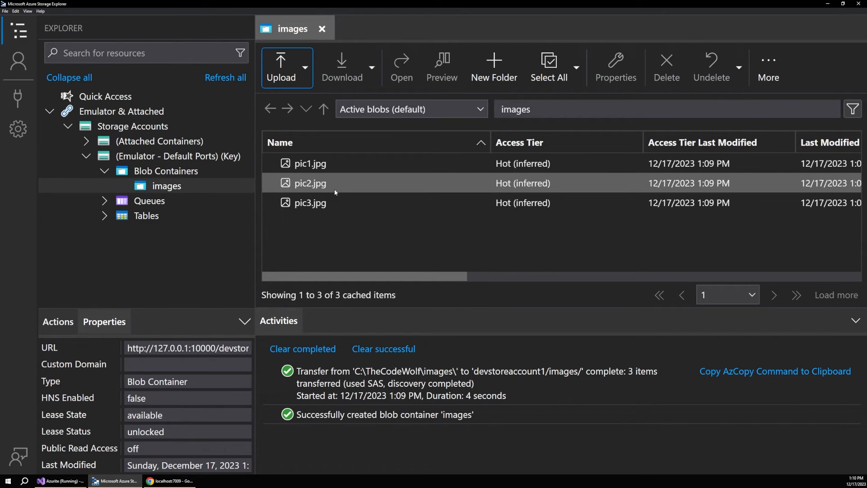
left_click(178, 156)
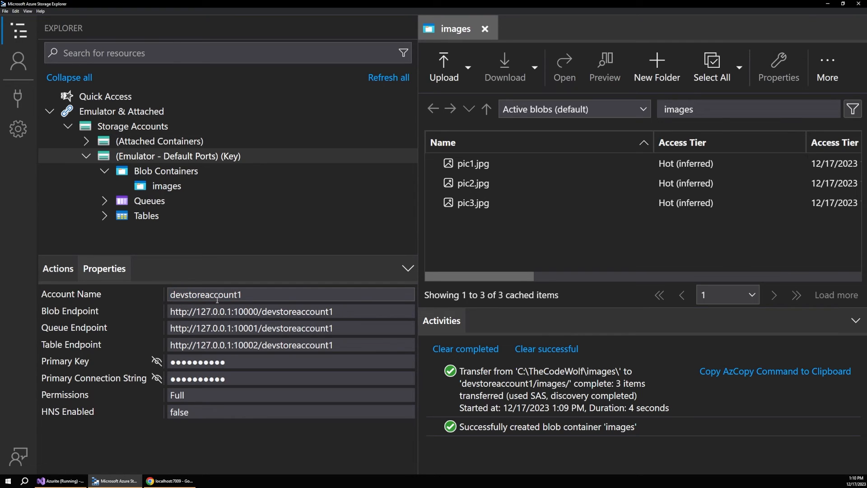
mouse_move(266, 297)
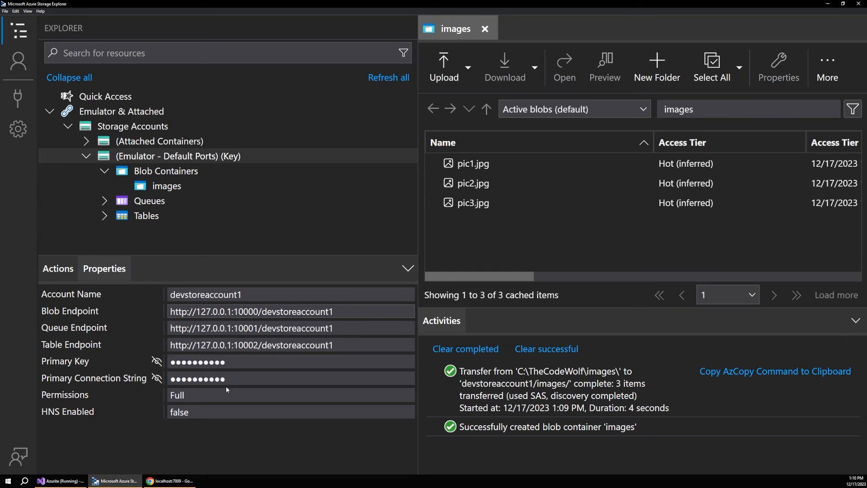
mouse_move(261, 448)
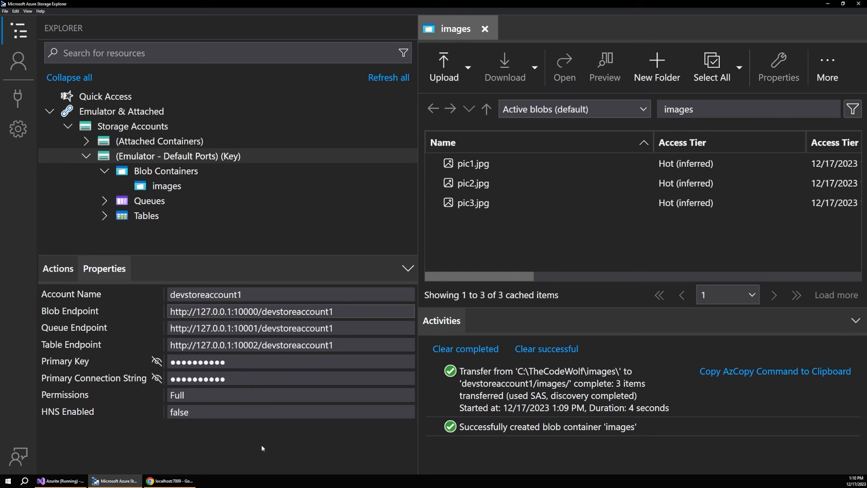
mouse_move(246, 371)
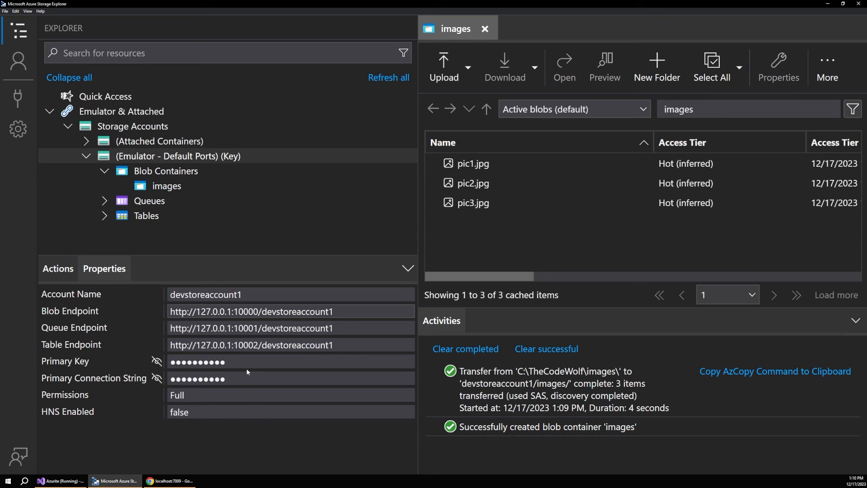
mouse_move(318, 394)
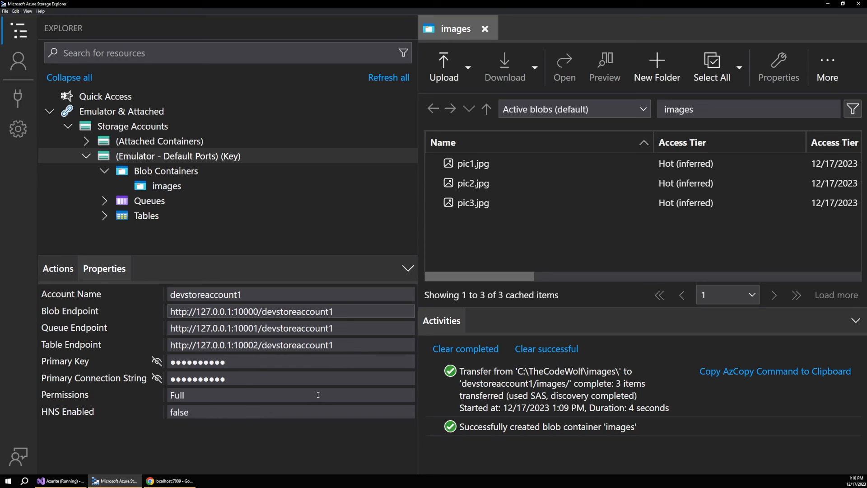